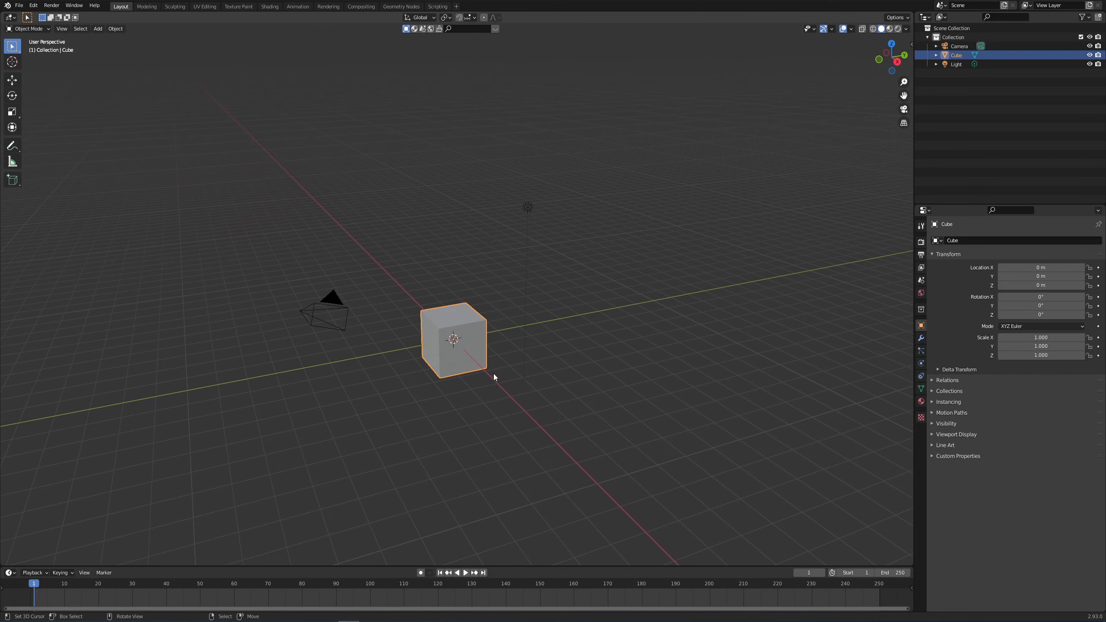
pyautogui.moveTo(540, 370)
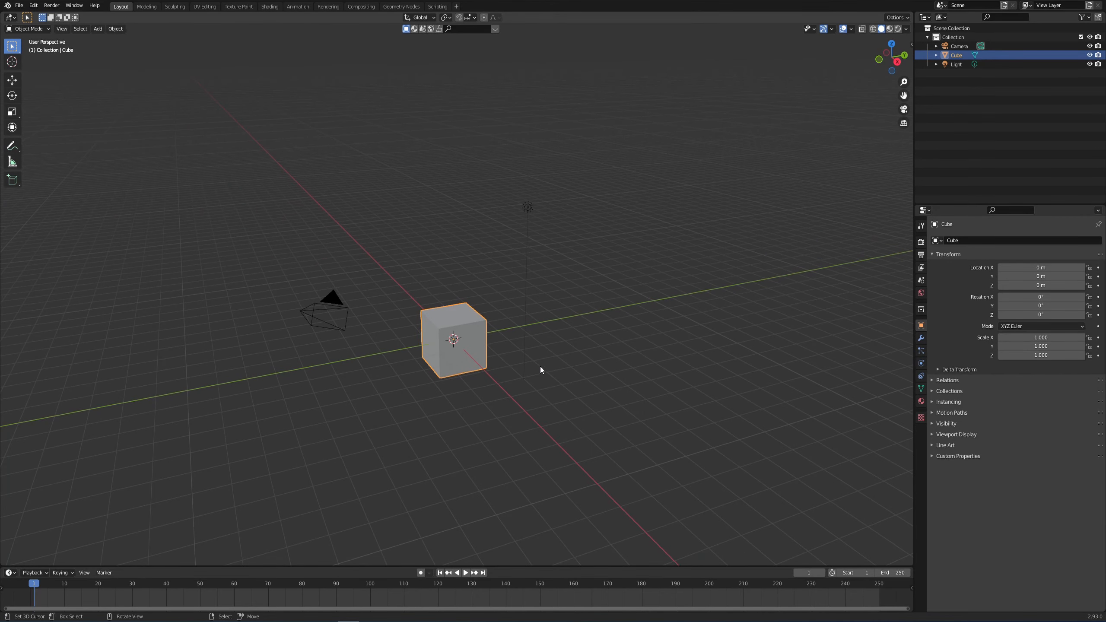
# - Box-select and delete the default cube, camera and light
pyautogui.moveTo(541, 370); pyautogui.dragTo(567, 370)
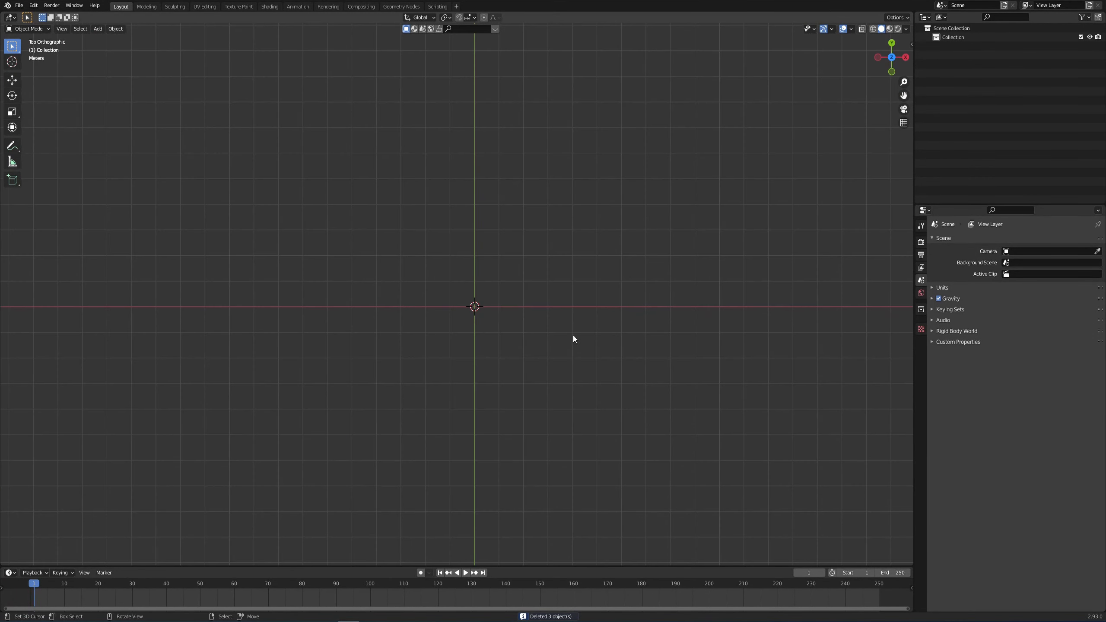
pyautogui.moveTo(455, 336)
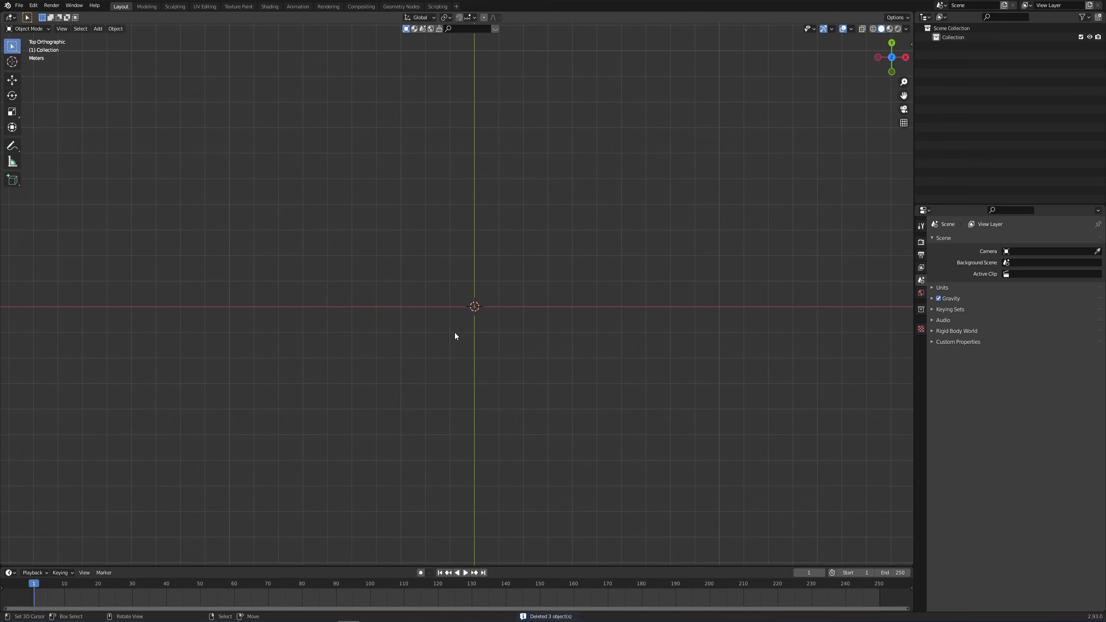
# - Add a plane and subdivide its mesh in Edit Mode into a grid of squares
pyautogui.click(98, 29)
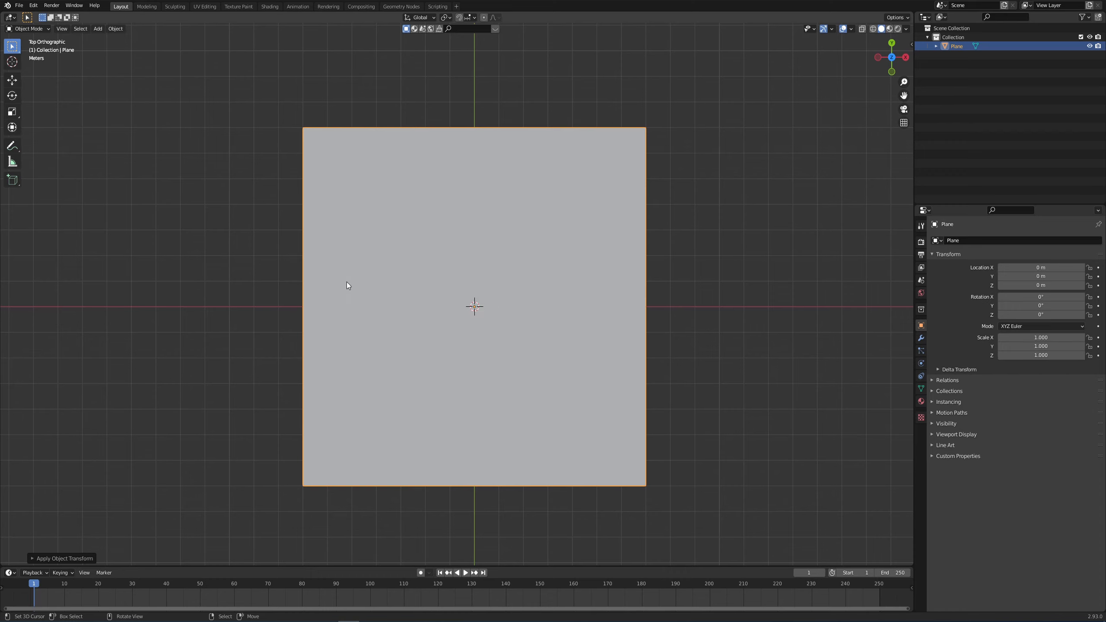
pyautogui.press('Tab')
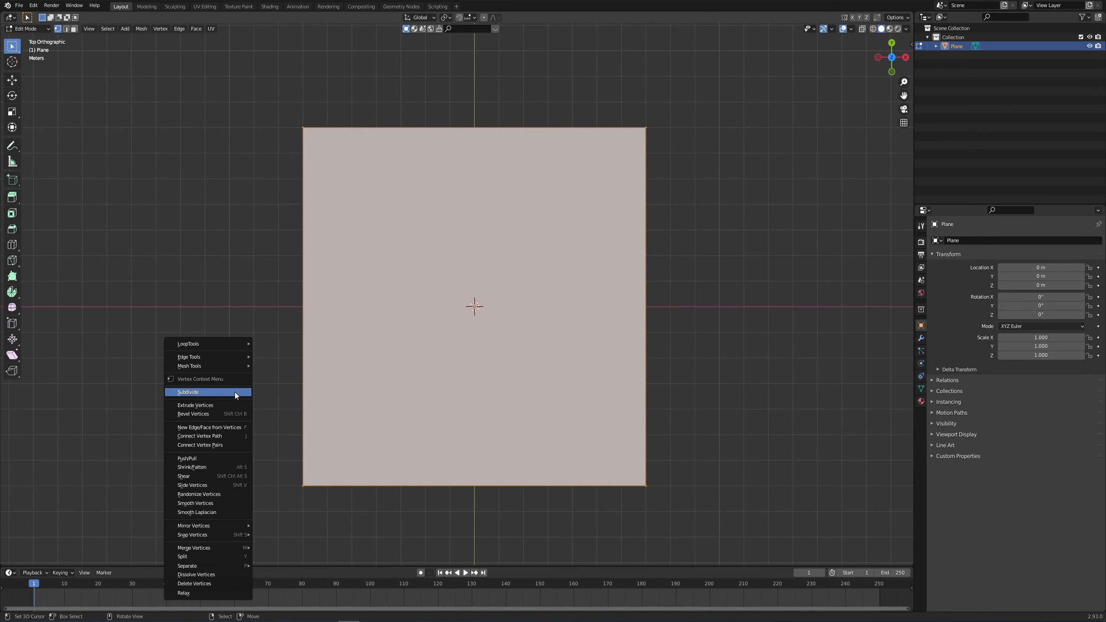
pyautogui.click(189, 392)
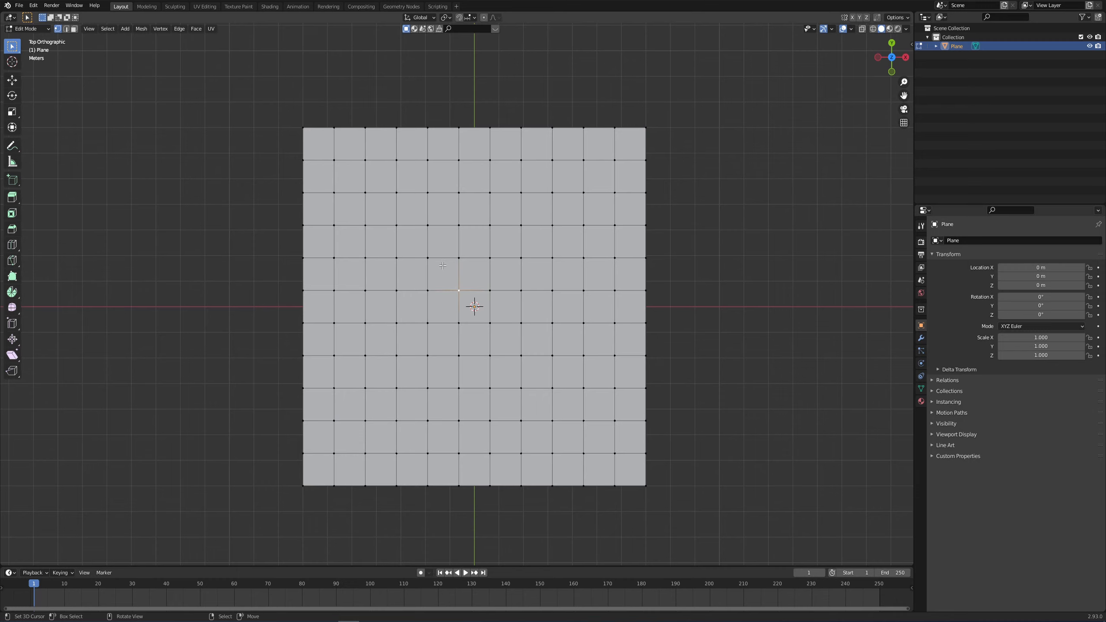
pyautogui.press('Tab')
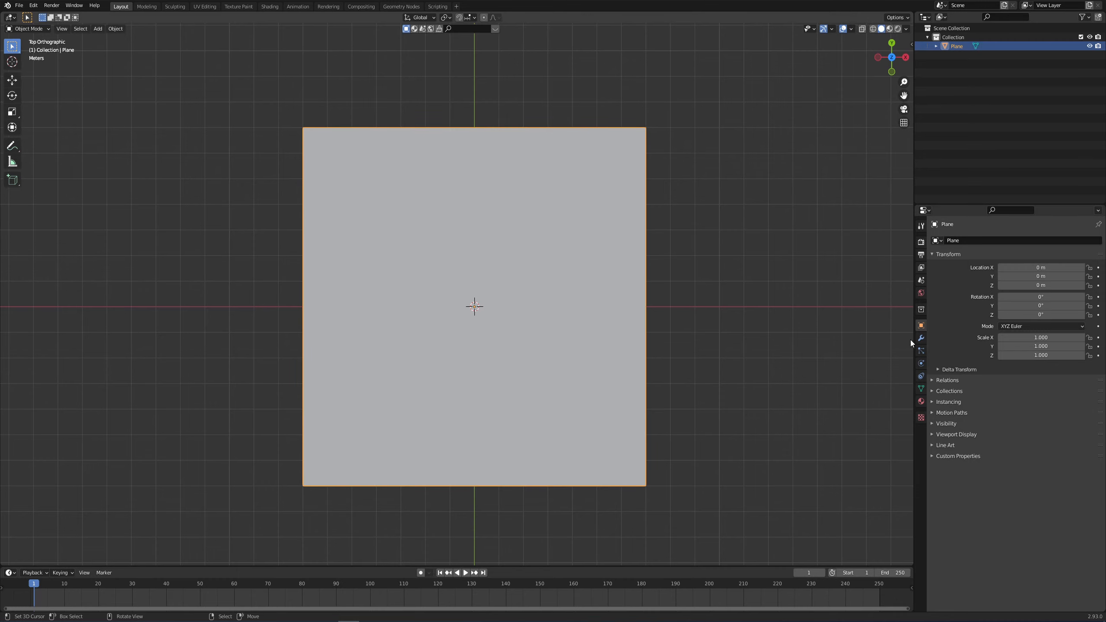
# - Add a Simple Subdivision Surface modifier to the plane and show its wireframe edges
pyautogui.click(947, 240)
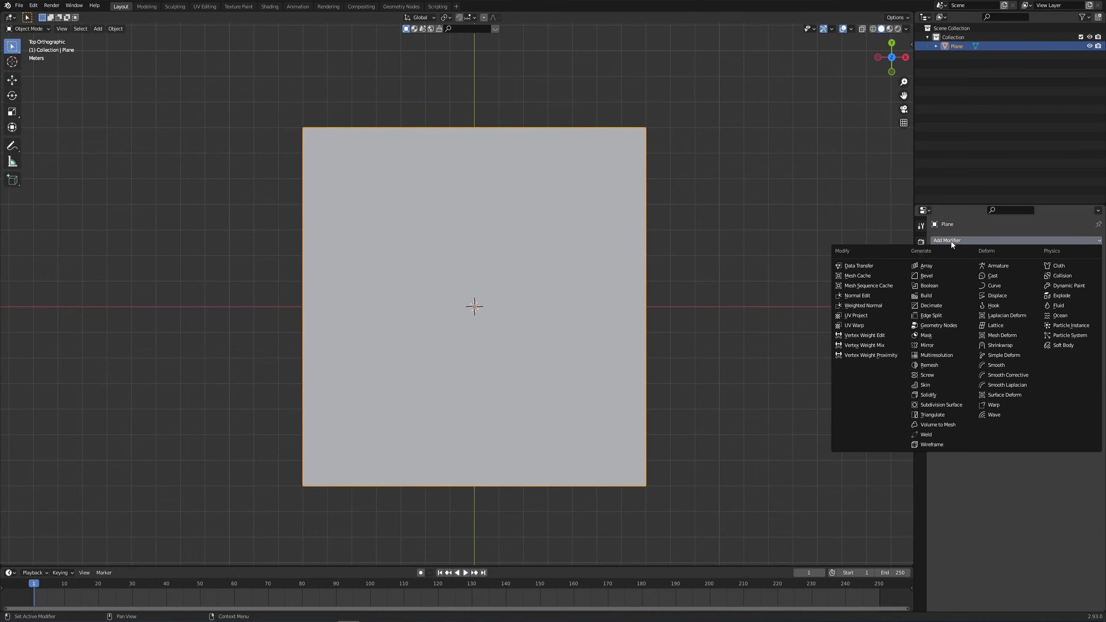
pyautogui.moveTo(940, 404)
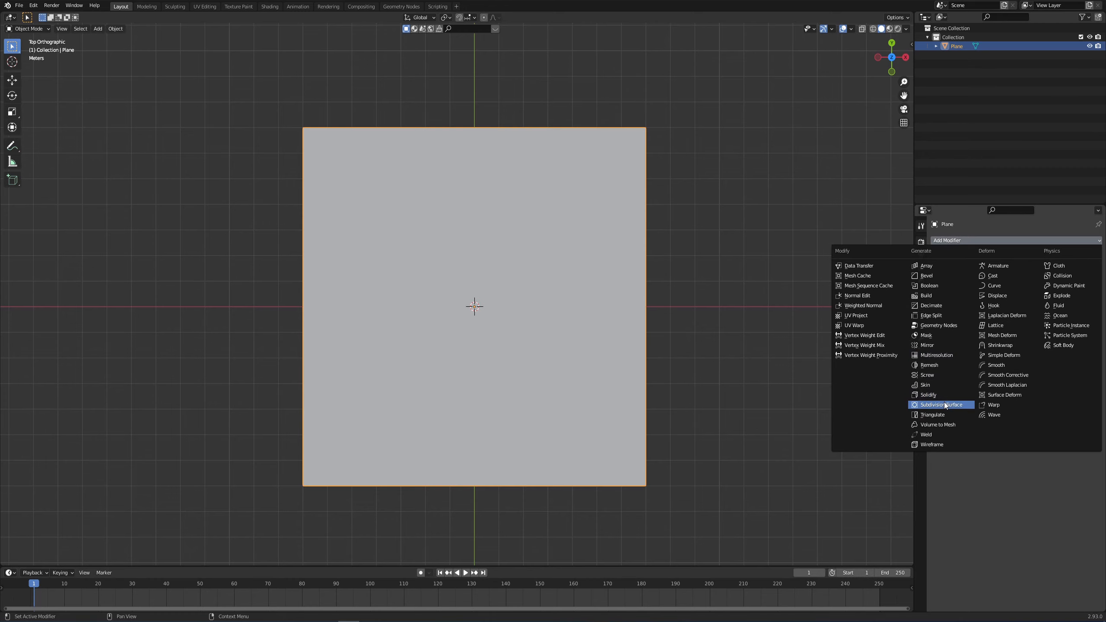
pyautogui.click(939, 404)
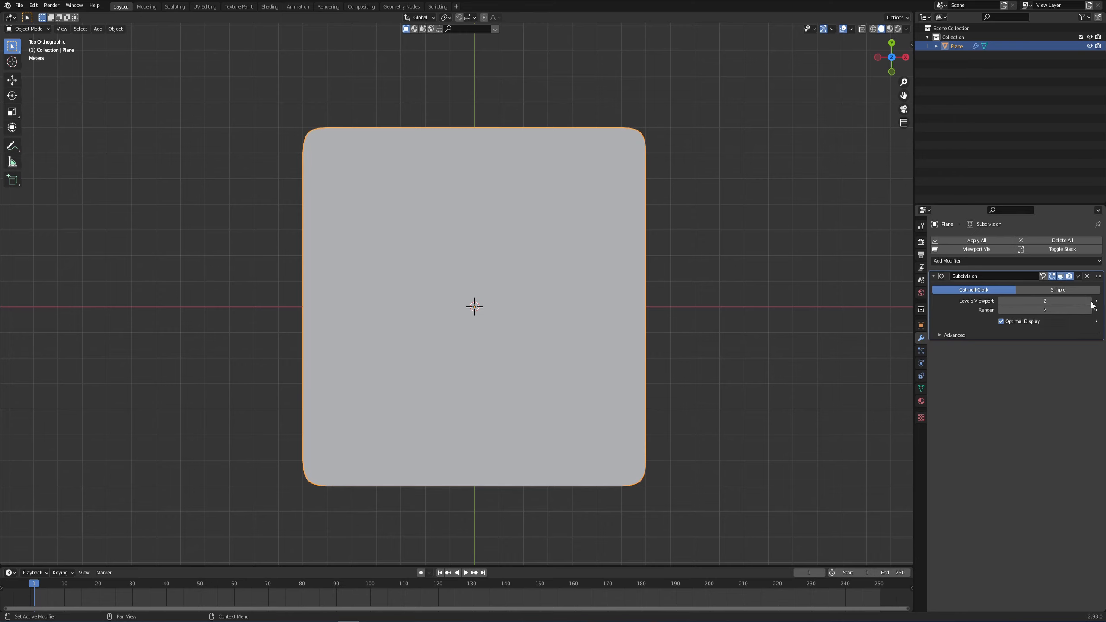
pyautogui.click(1057, 289)
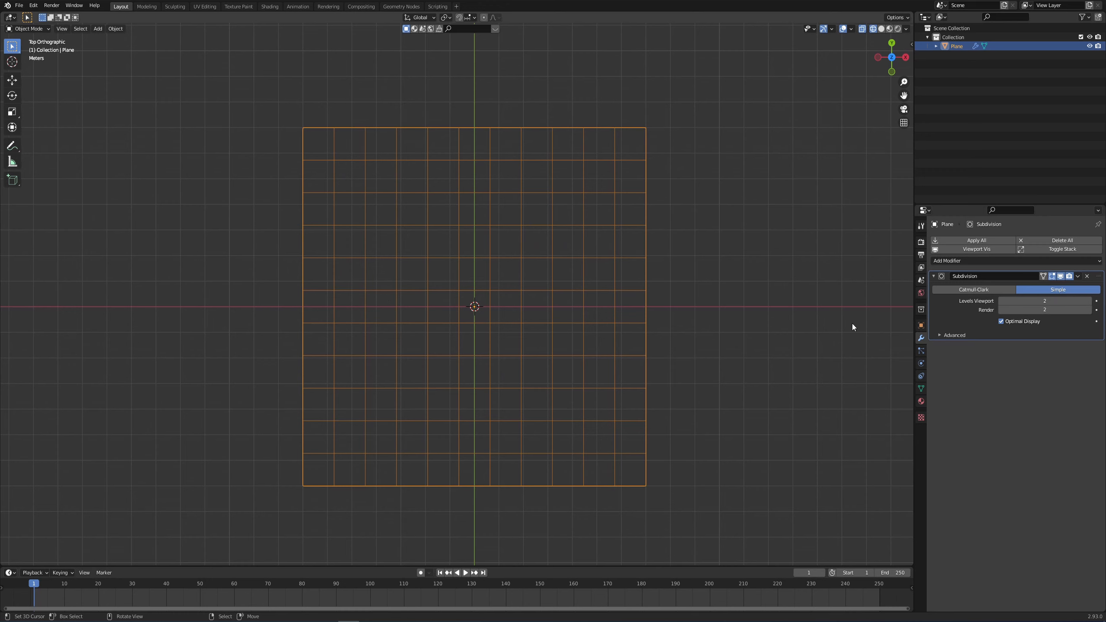
pyautogui.click(1000, 321)
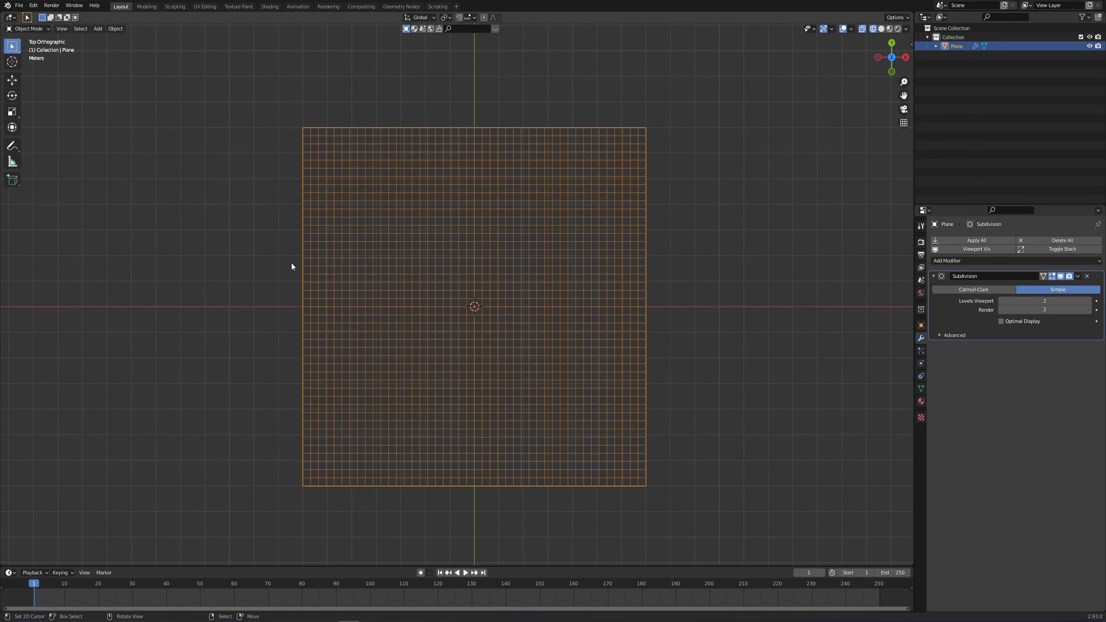
pyautogui.moveTo(565, 377)
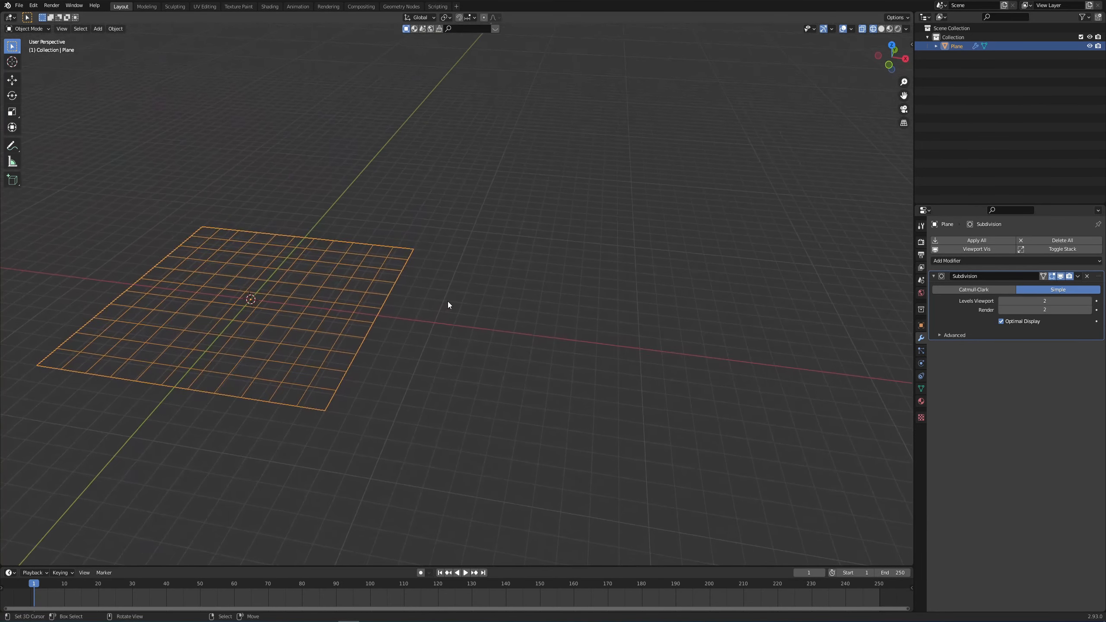
# - Add a cube to the scene beside the plane and enter Edit Mode
pyautogui.click(97, 28)
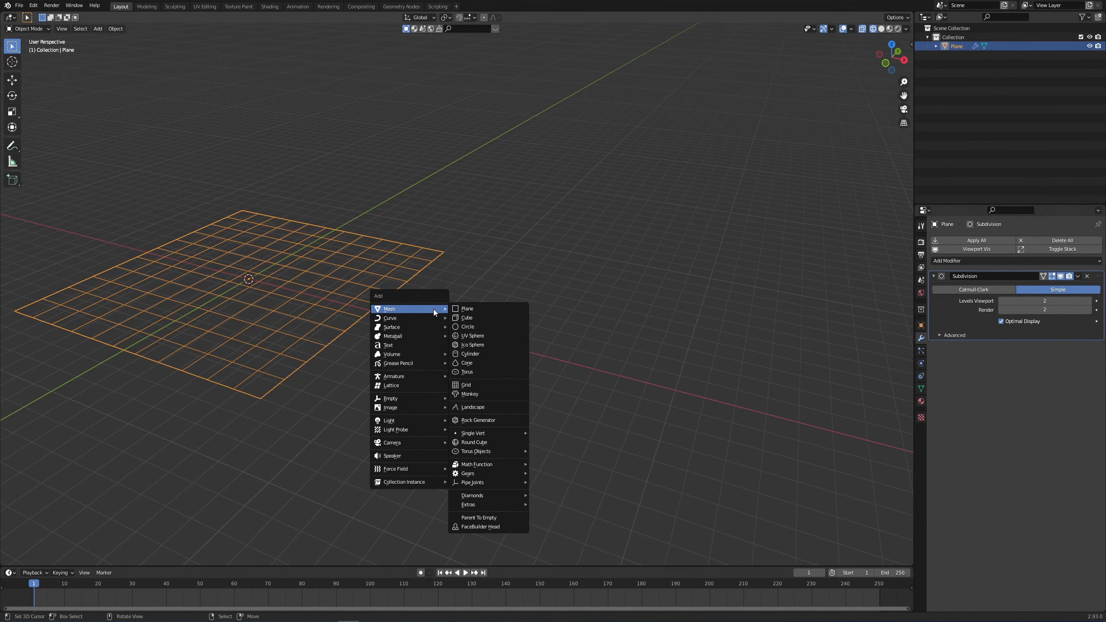
pyautogui.click(467, 318)
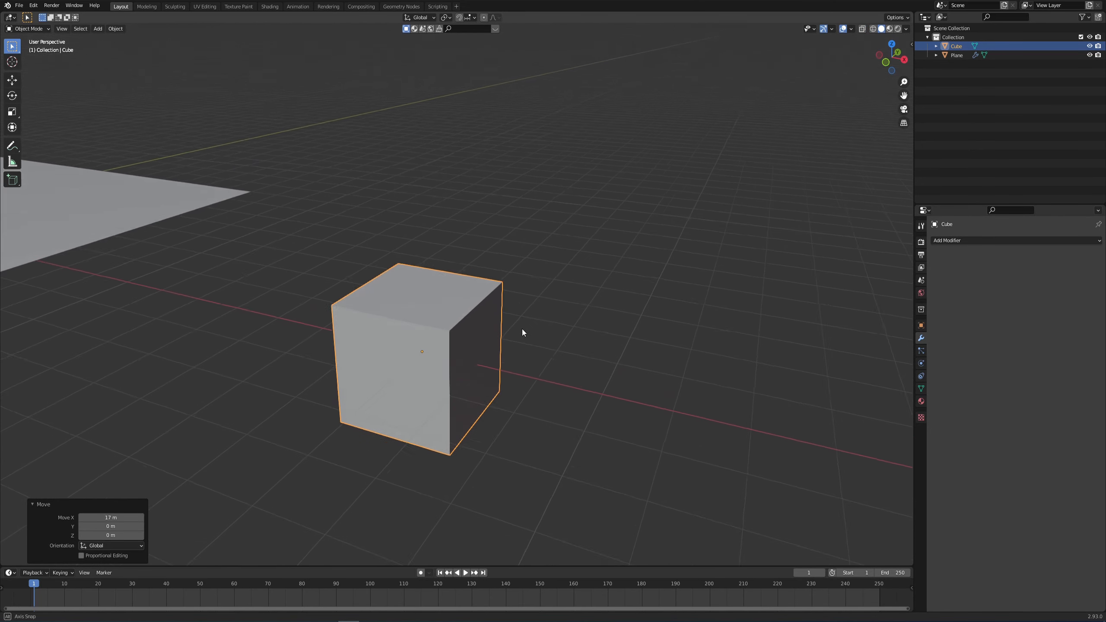
pyautogui.press('Tab')
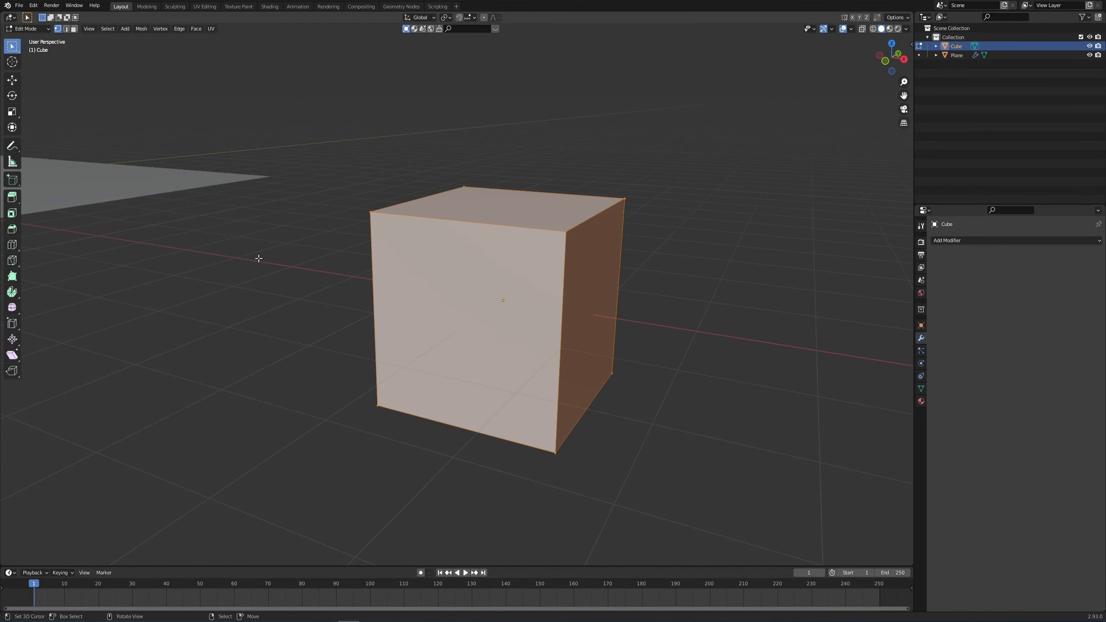
pyautogui.moveTo(674, 254)
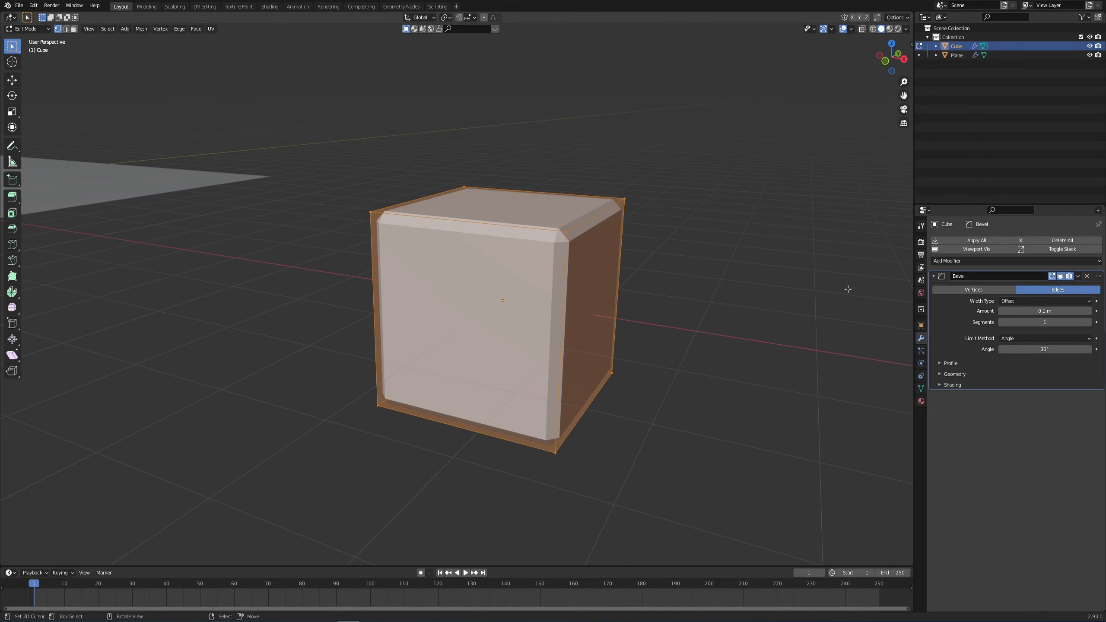
# - Give the cube subdivision and weight-limited bevel modifiers, and remove its bottom face
pyautogui.click(946, 260)
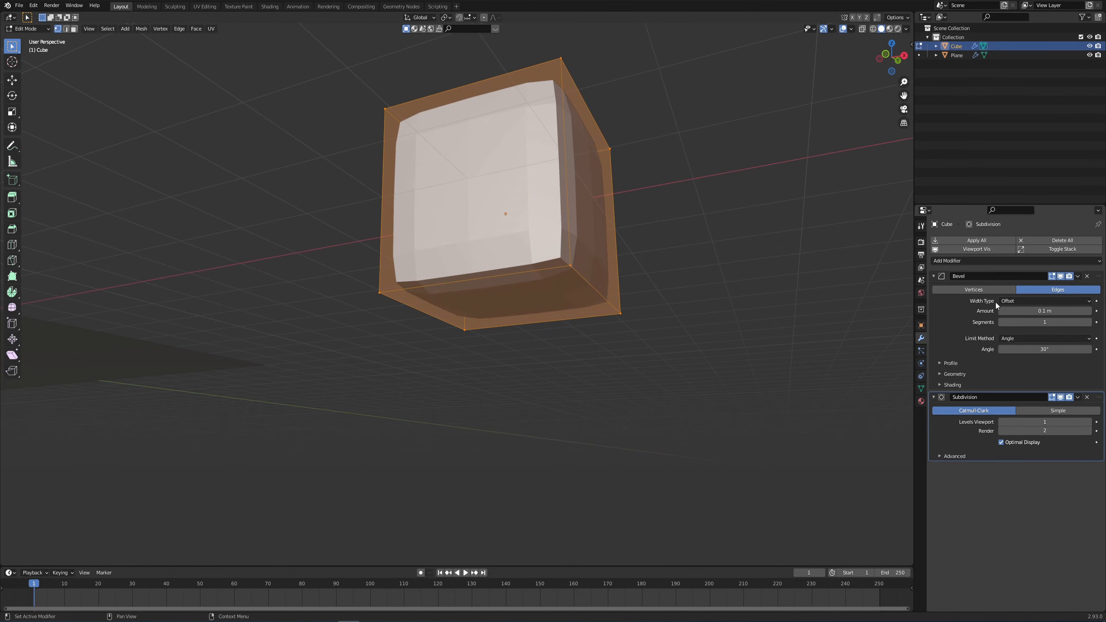
pyautogui.click(1043, 338)
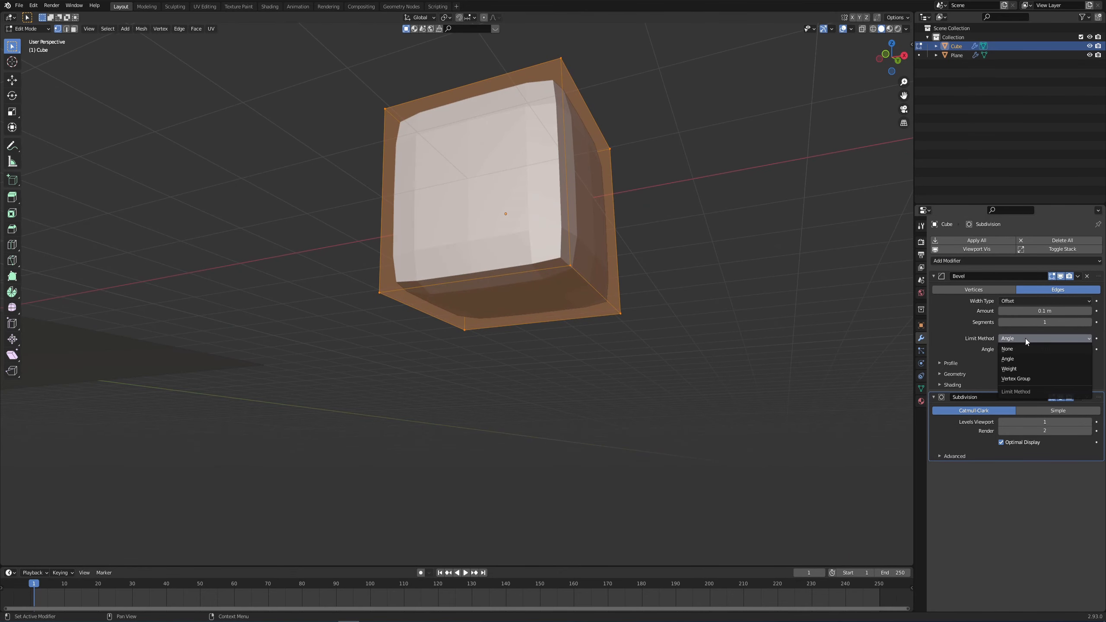
pyautogui.click(1008, 368)
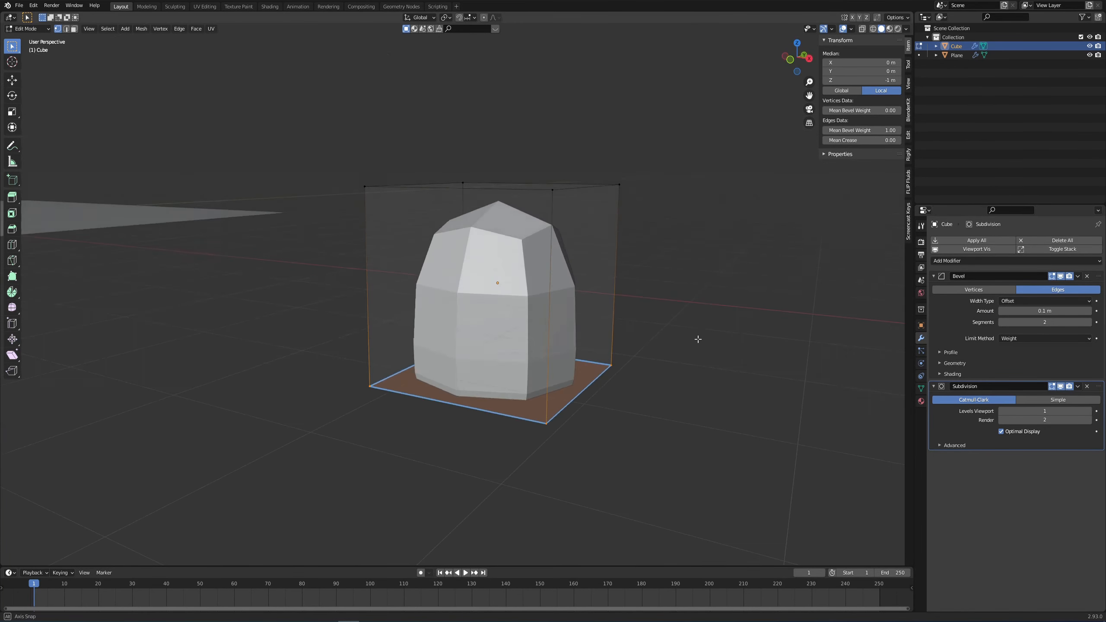
pyautogui.click(1093, 412)
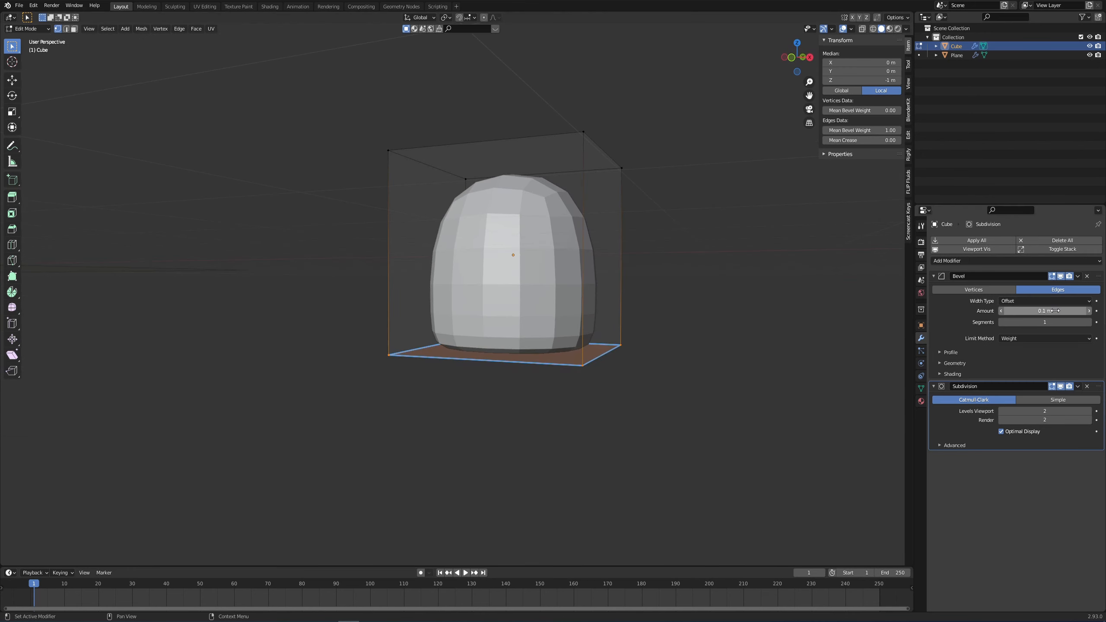
pyautogui.click(1044, 321)
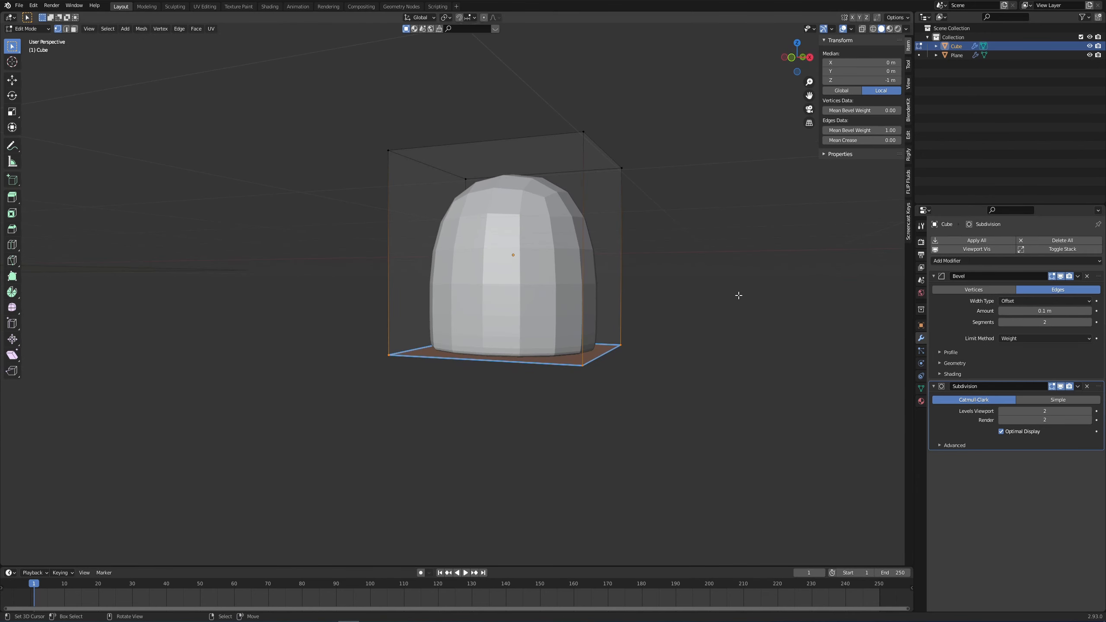
pyautogui.press('Tab')
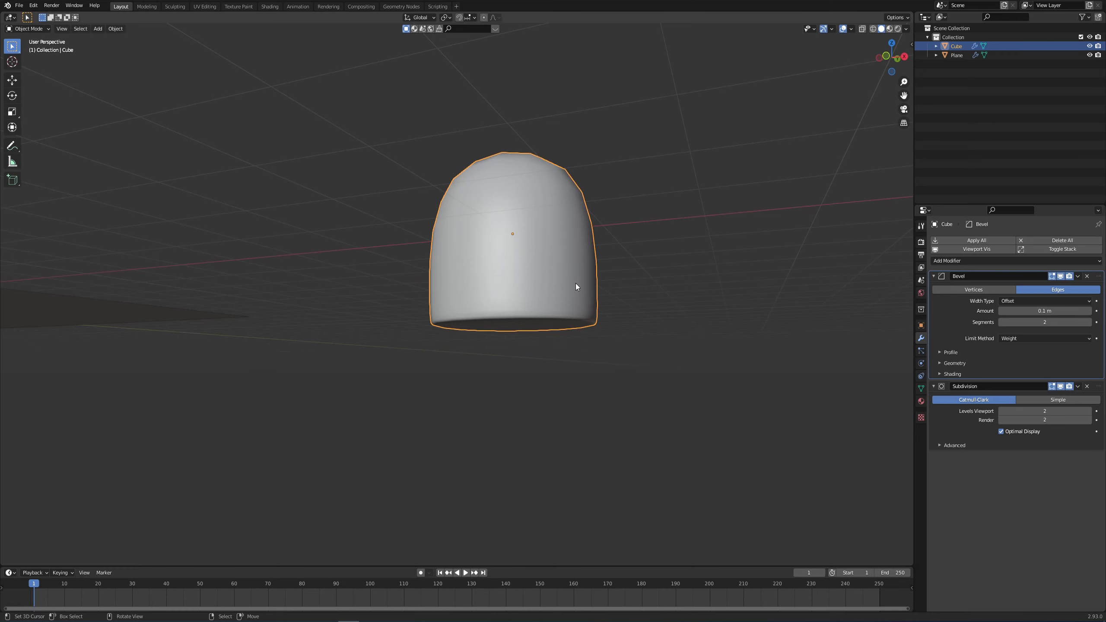
# - Set the dome's origin to the 3D cursor at its base and name it 'led'
pyautogui.press('Tab')
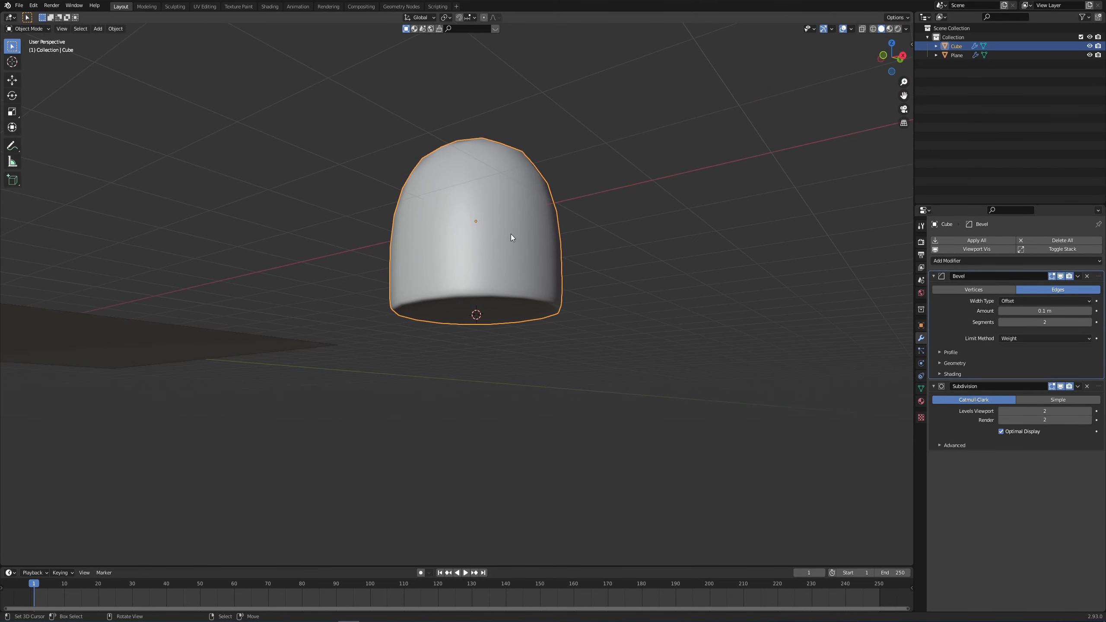
pyautogui.press('shift+ctrl+alt+c')
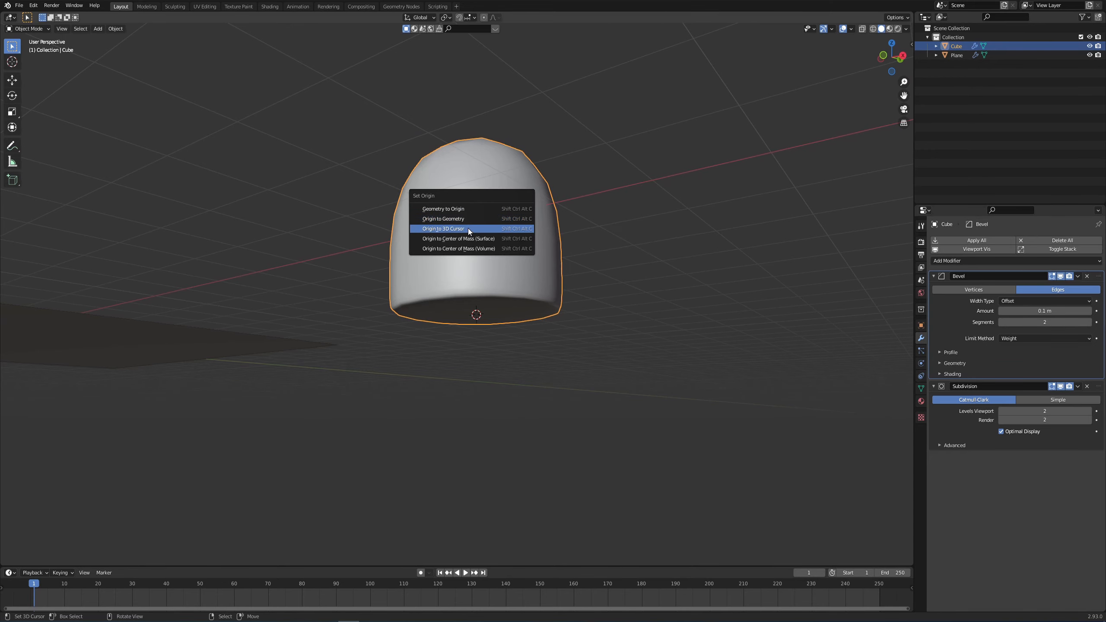
pyautogui.click(443, 228)
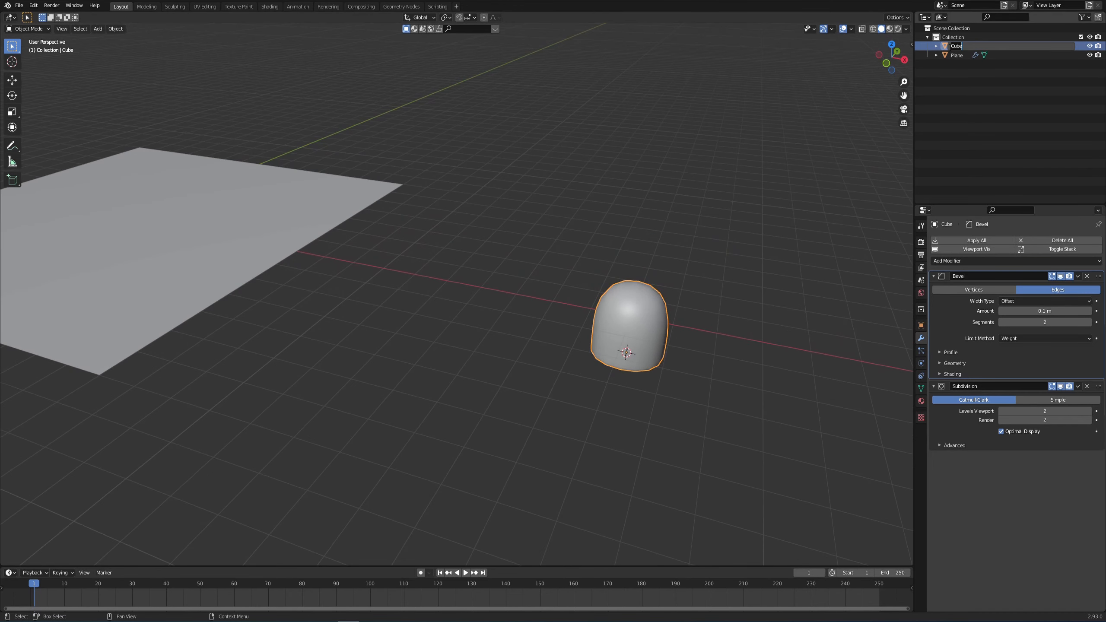
pyautogui.write('led')
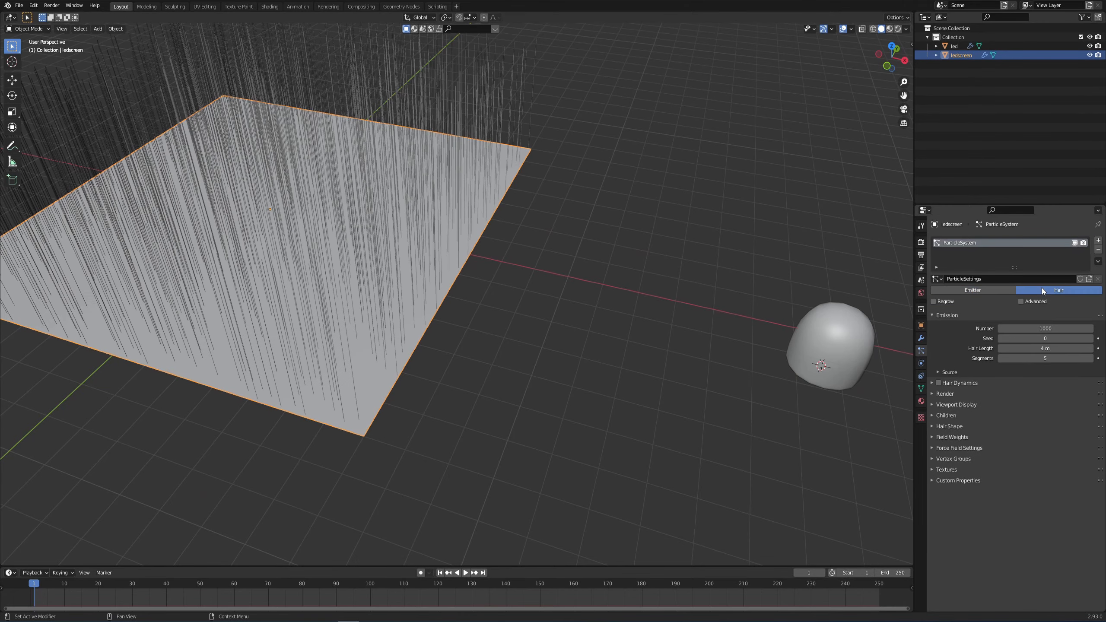
# - Set the hair particles to emit from Vertices with Random Order turned off
pyautogui.click(1021, 301)
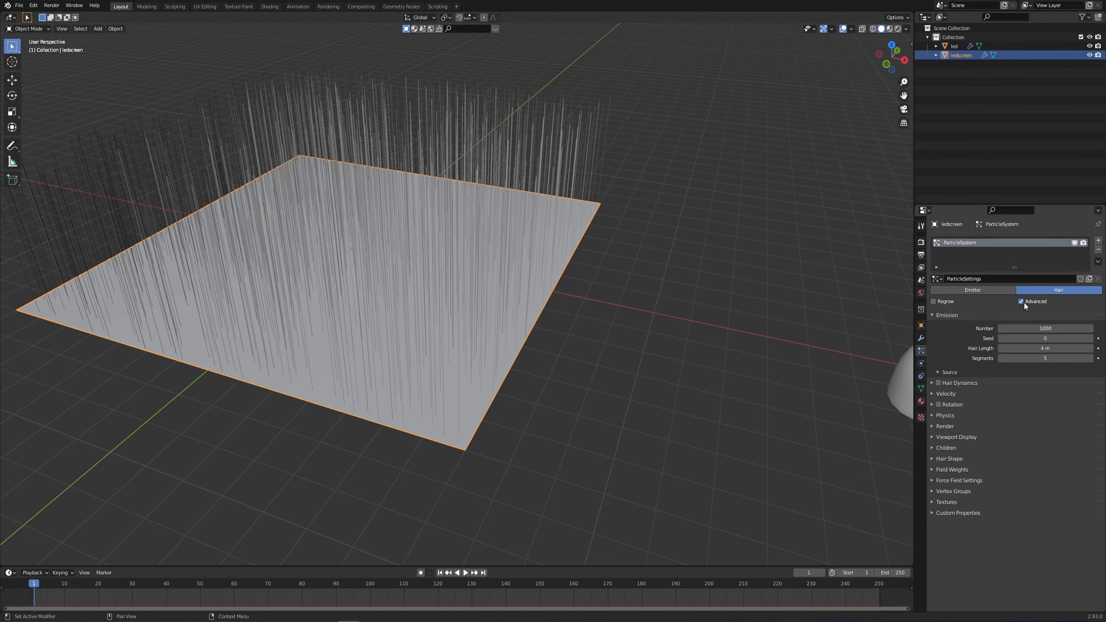
pyautogui.click(950, 371)
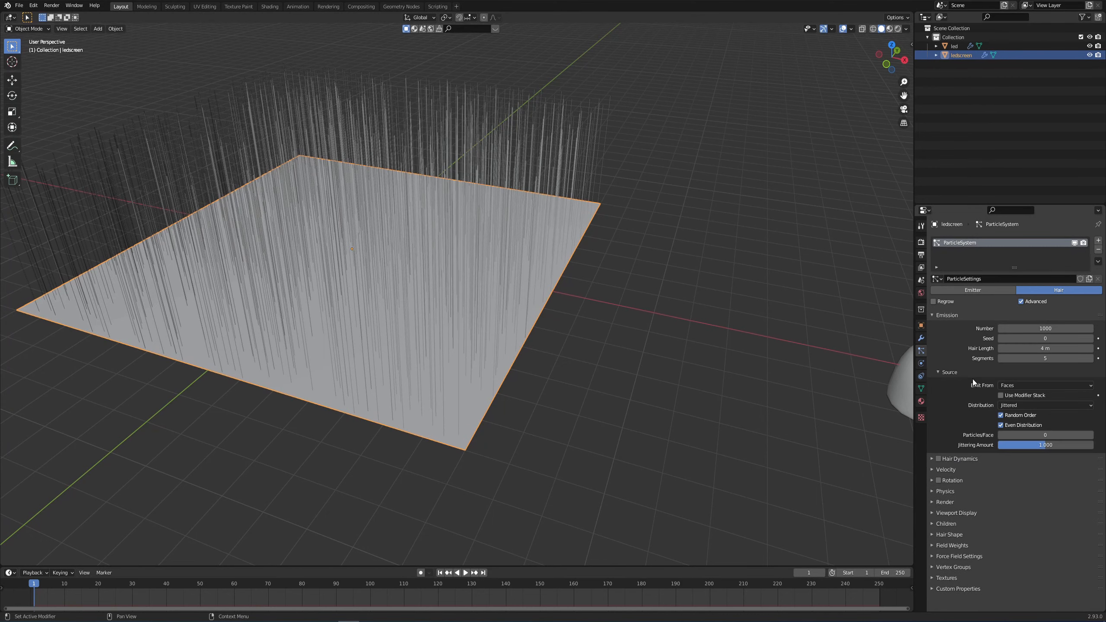
pyautogui.click(1045, 385)
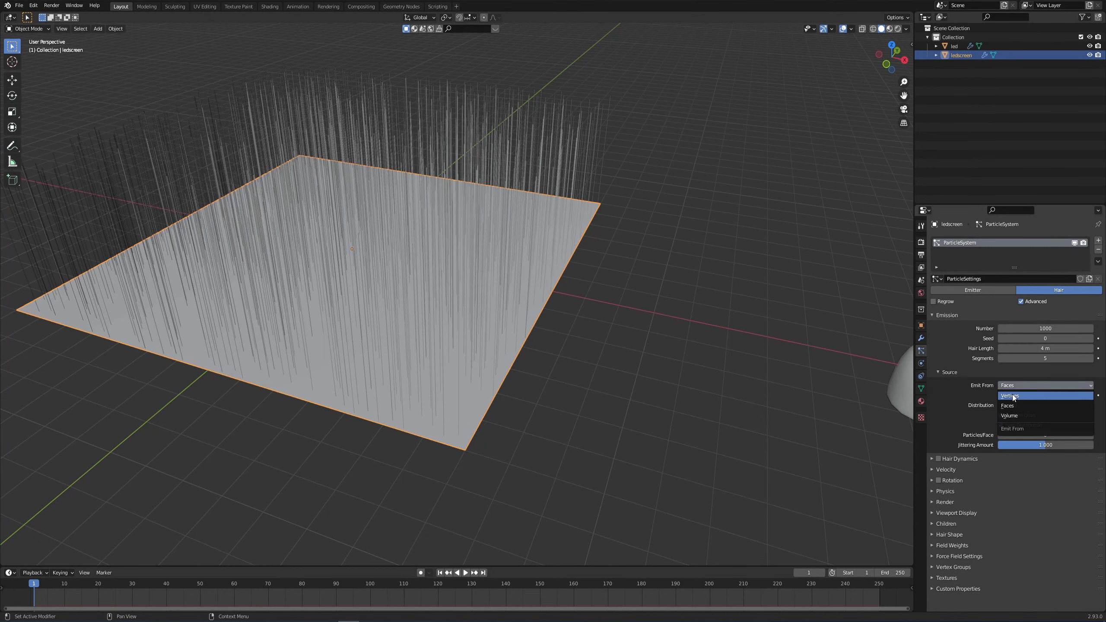
pyautogui.click(1010, 395)
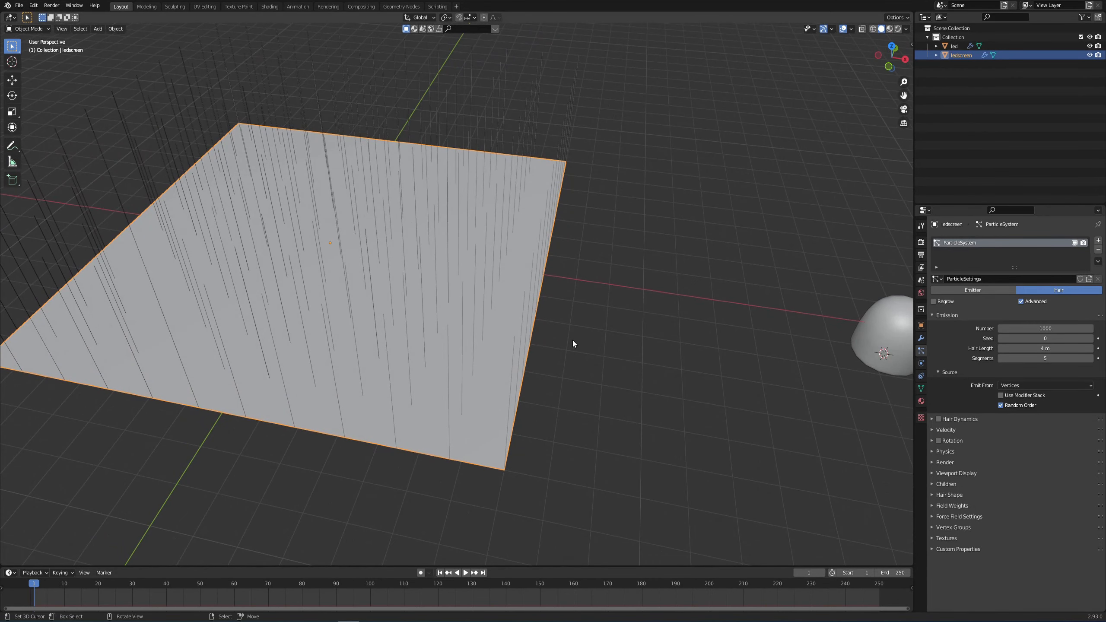
pyautogui.moveTo(448, 335)
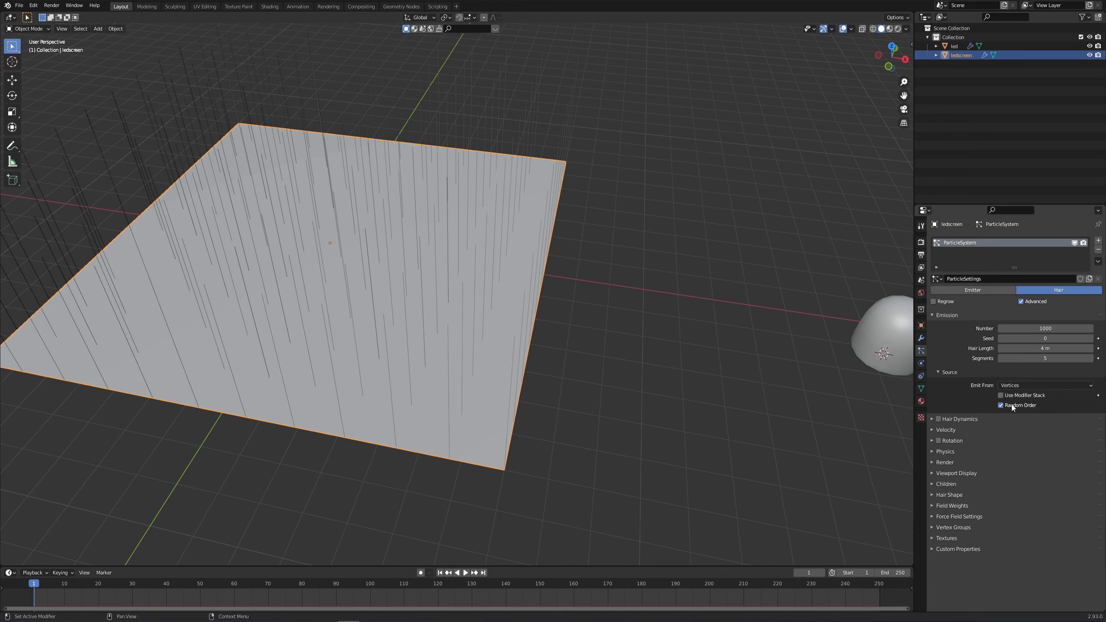
pyautogui.click(1001, 404)
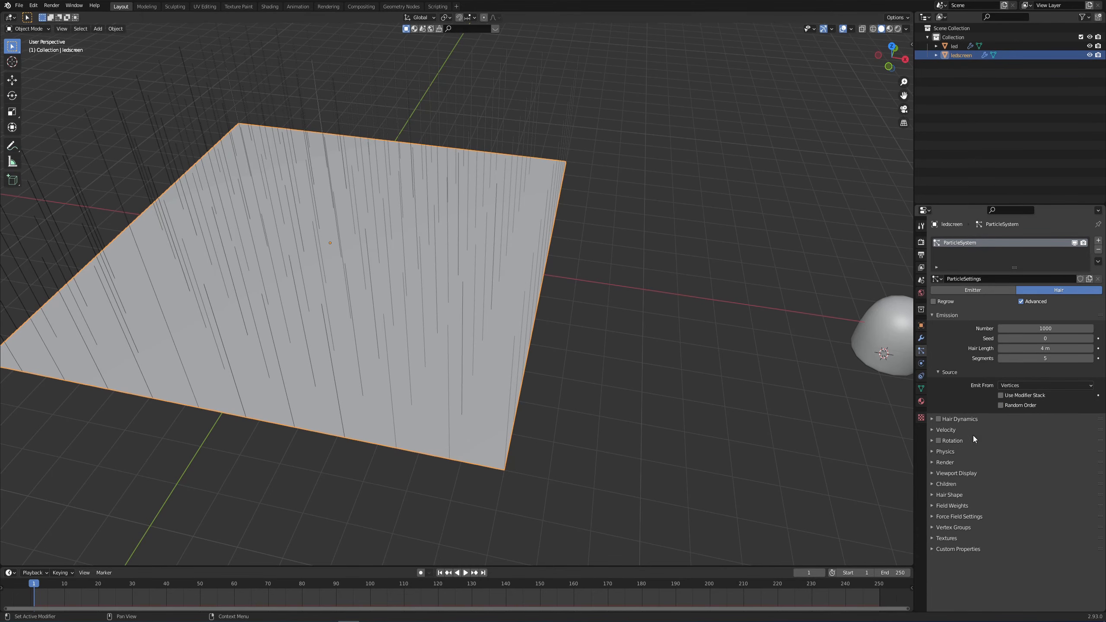
pyautogui.click(944, 462)
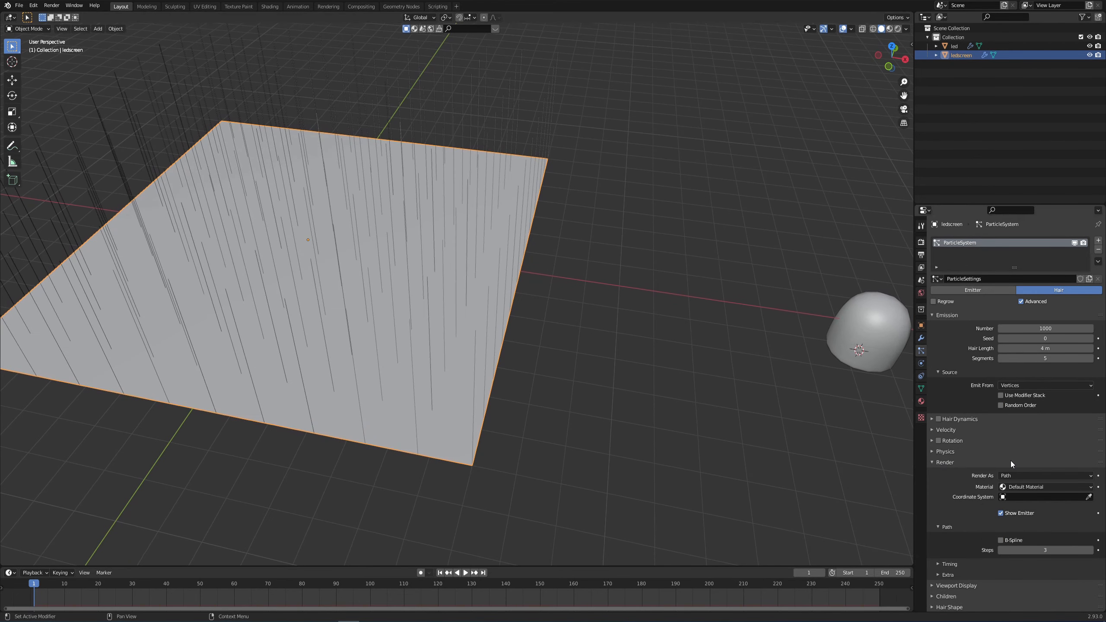
# - Render the particles as instances of the led object and orbit to inspect the domes
pyautogui.click(1046, 475)
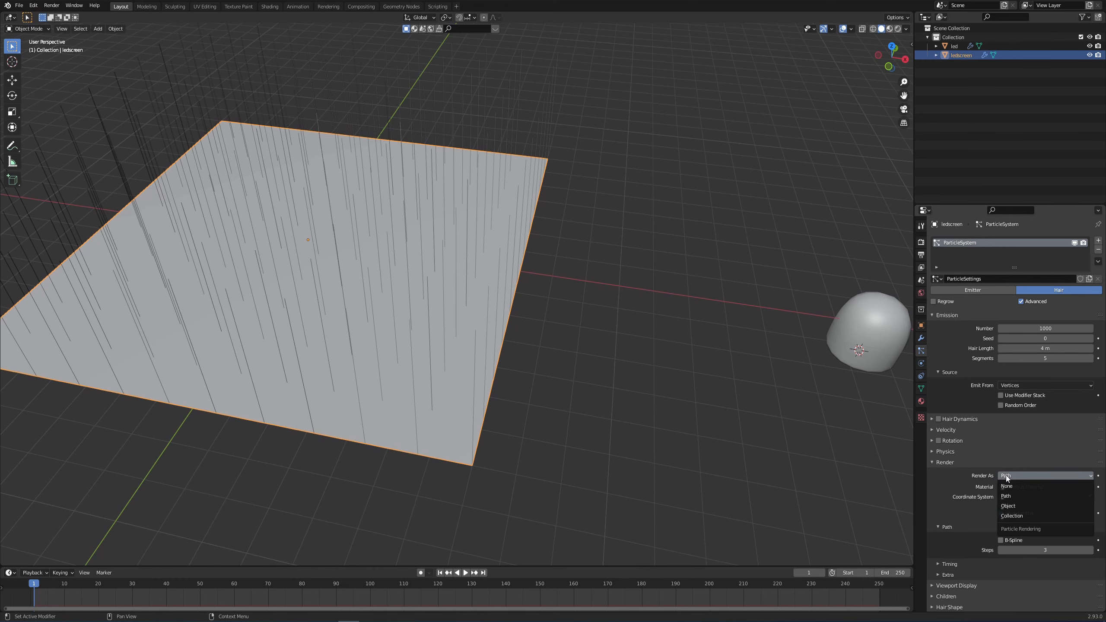
pyautogui.click(1008, 505)
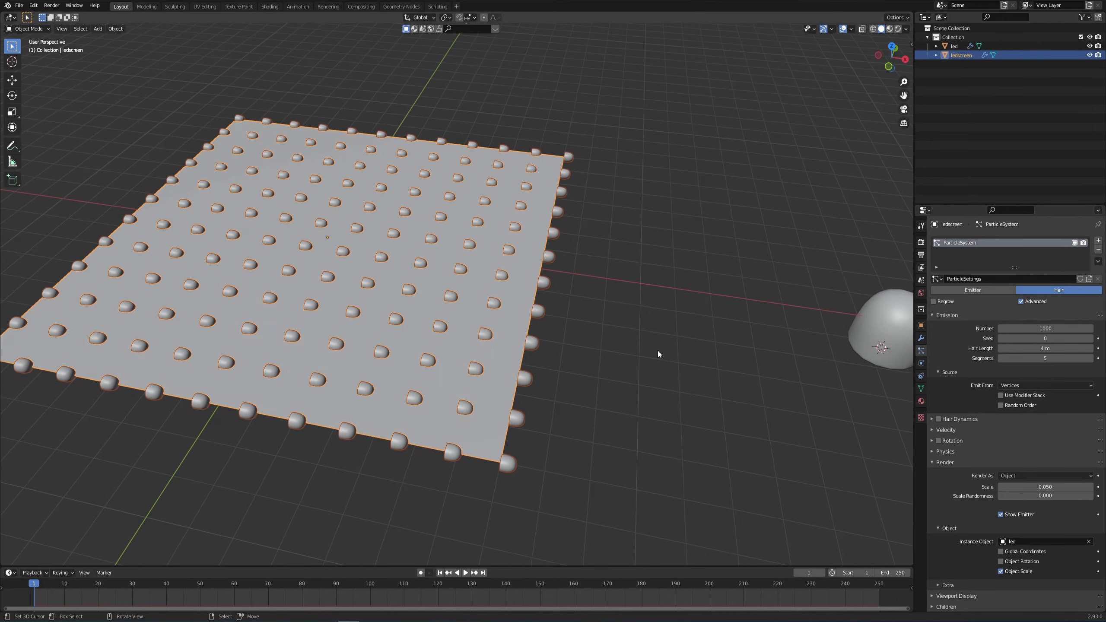
pyautogui.moveTo(656, 353); pyautogui.dragTo(651, 334)
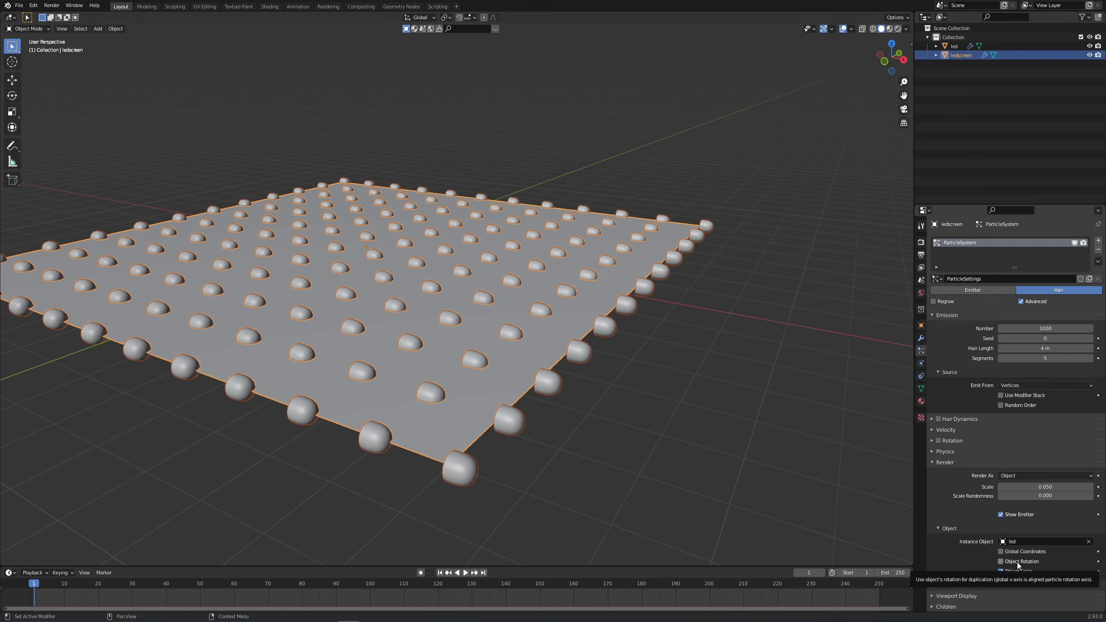
pyautogui.moveTo(1022, 551)
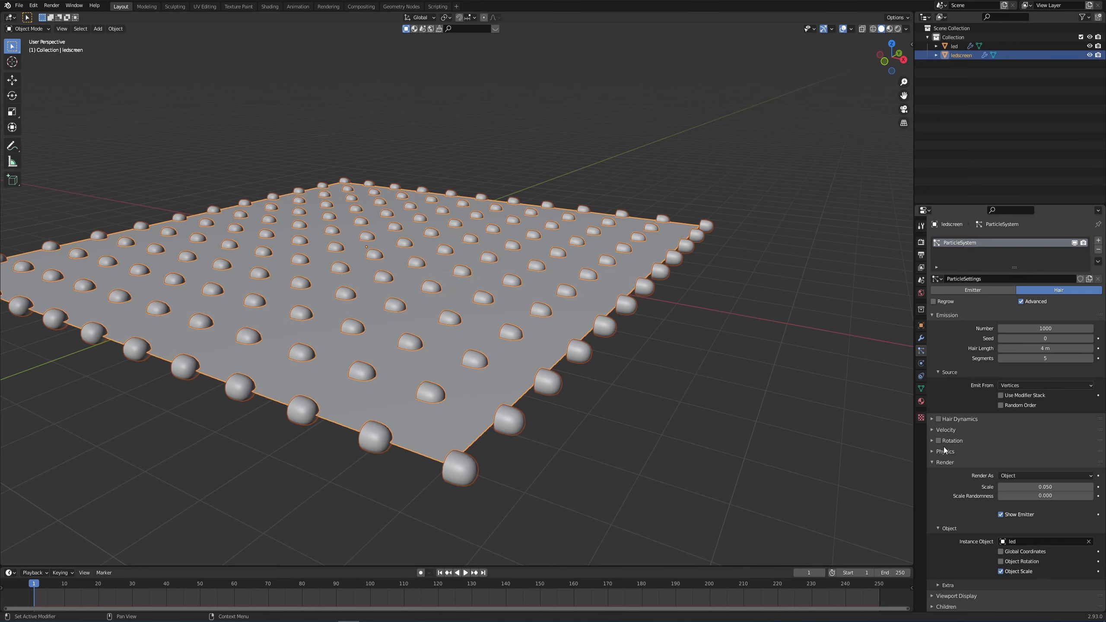
# - Enable particle rotation with Global X orientation and turn on Use Modifier Stack
pyautogui.click(938, 440)
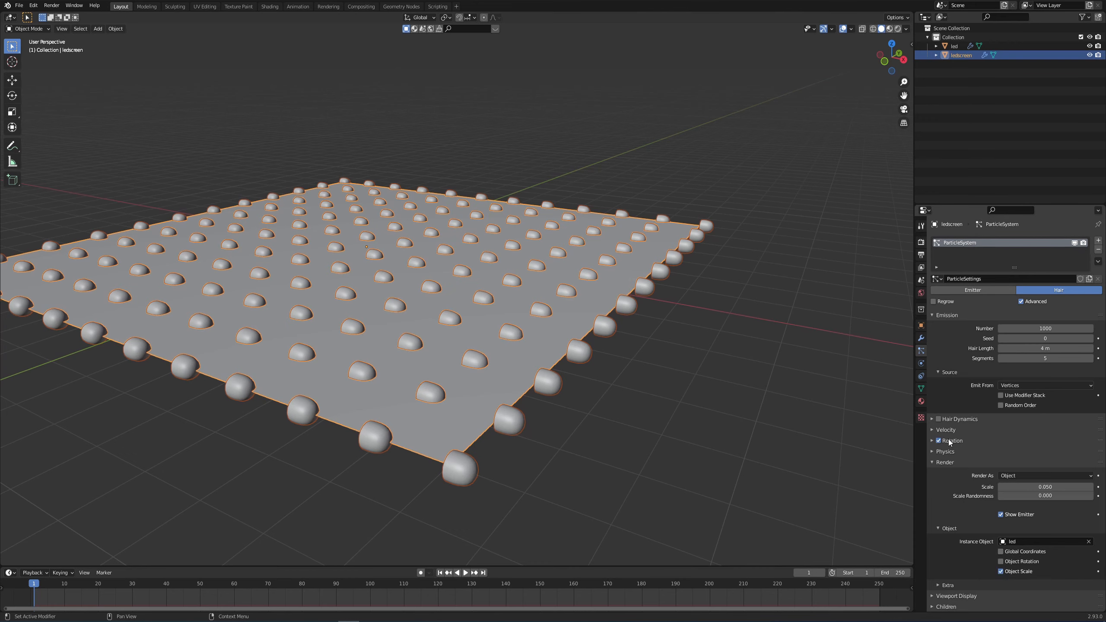
pyautogui.click(933, 441)
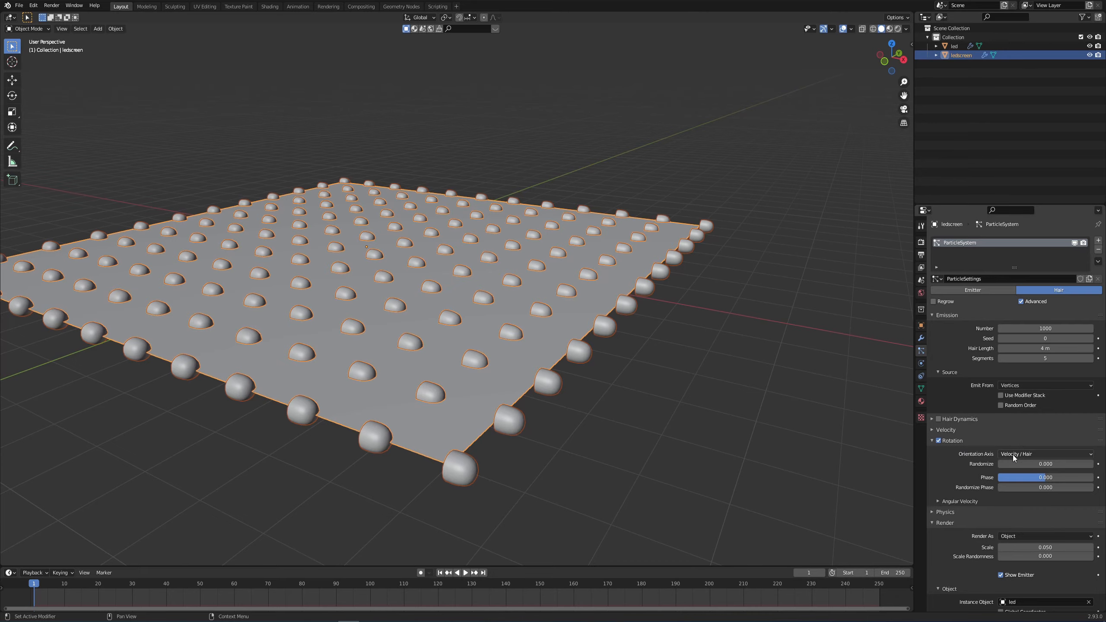
pyautogui.click(1046, 454)
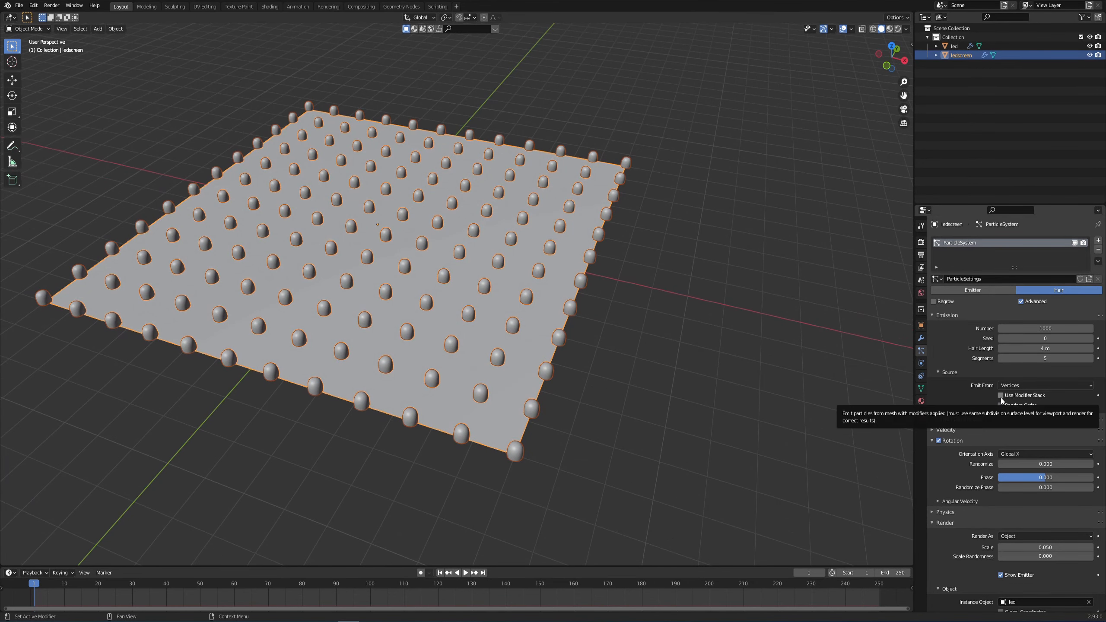
pyautogui.click(1000, 395)
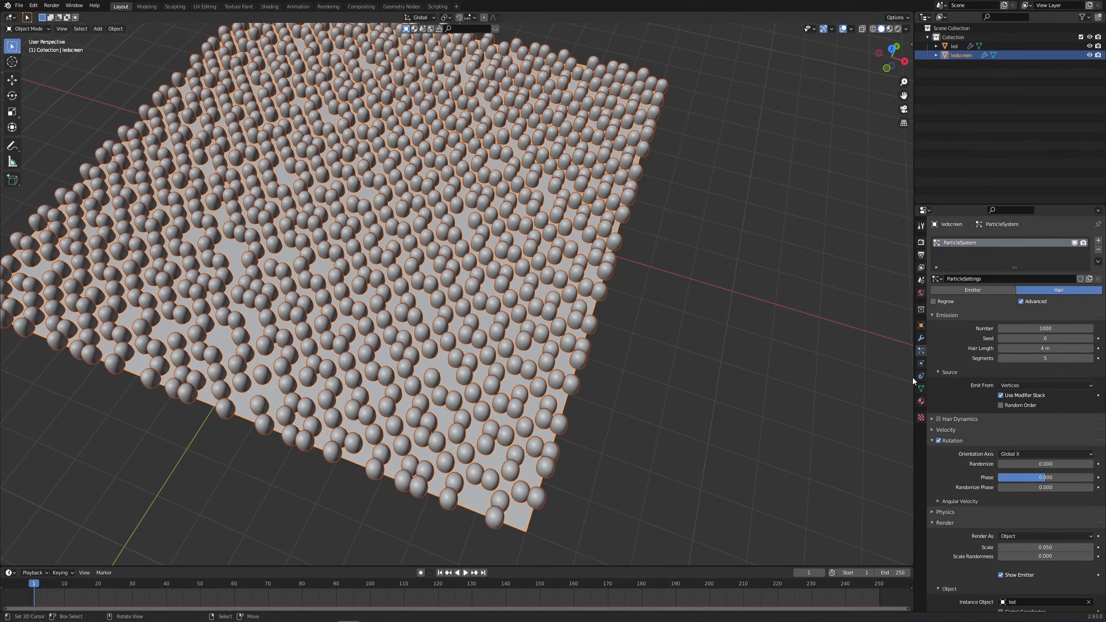
pyautogui.click(921, 337)
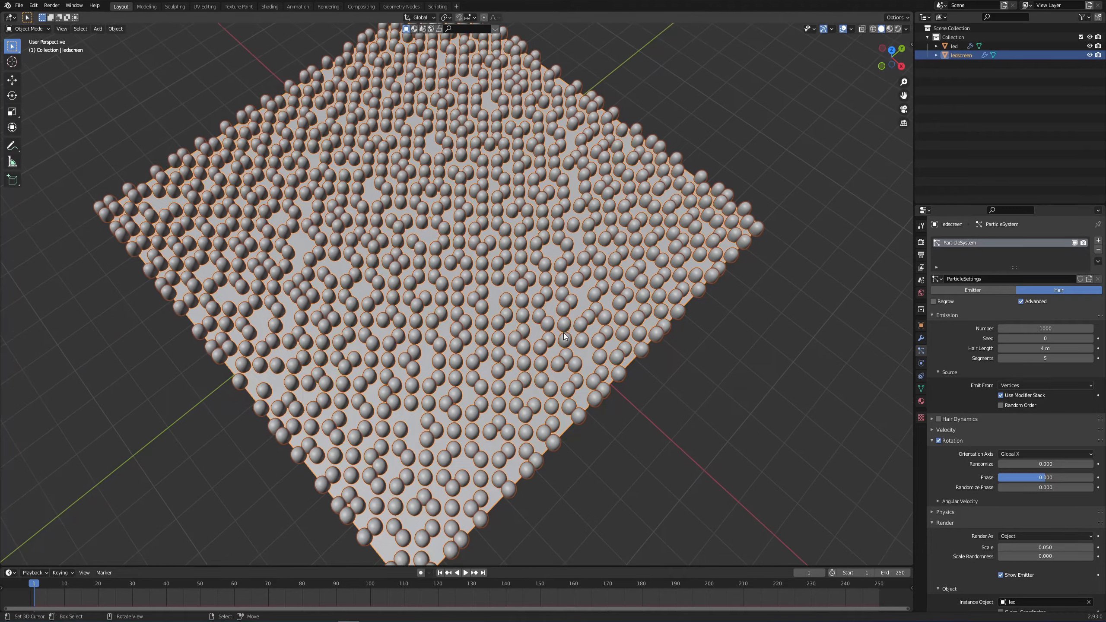
# - Raise the particle count to 2025 and scale the LED instances to 0.042
pyautogui.moveTo(564, 331); pyautogui.dragTo(455, 308)
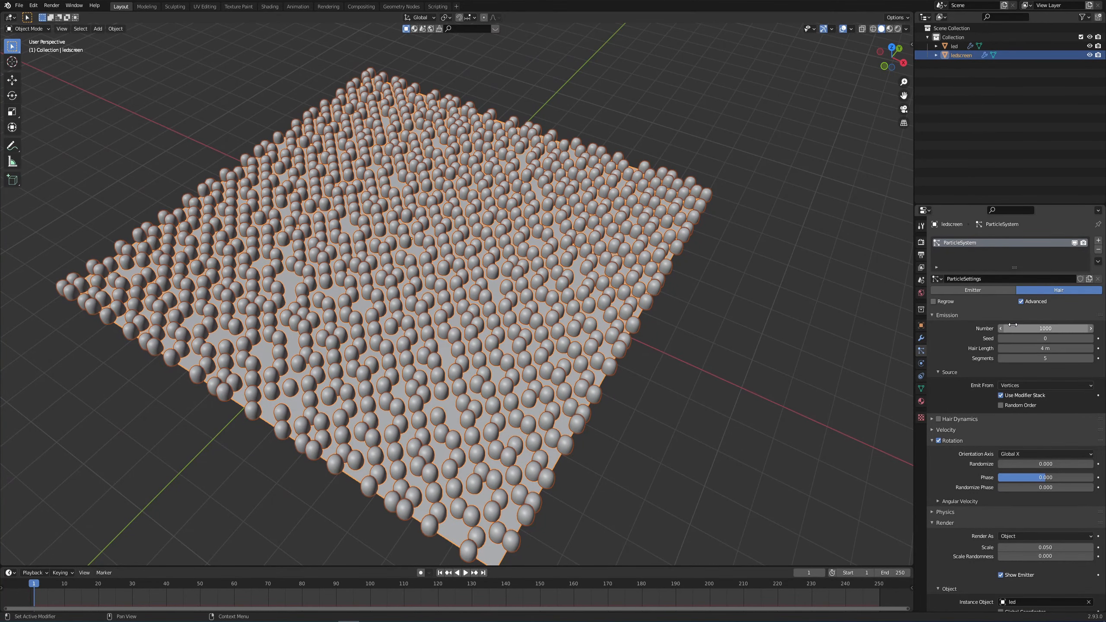
pyautogui.moveTo(1043, 327); pyautogui.dragTo(1065, 328)
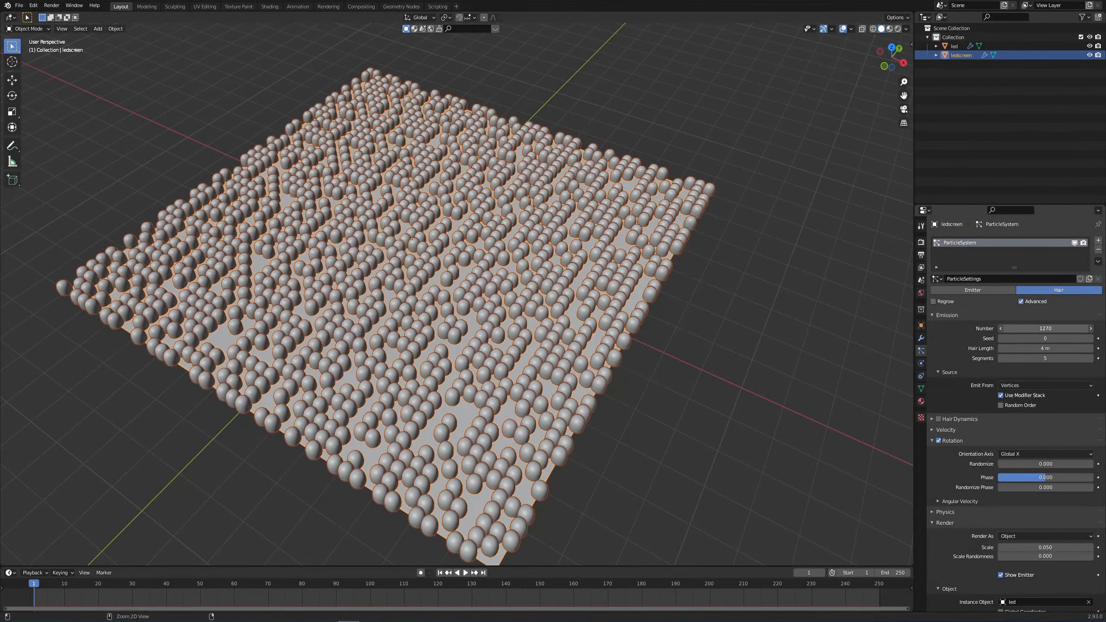
pyautogui.click(1044, 328)
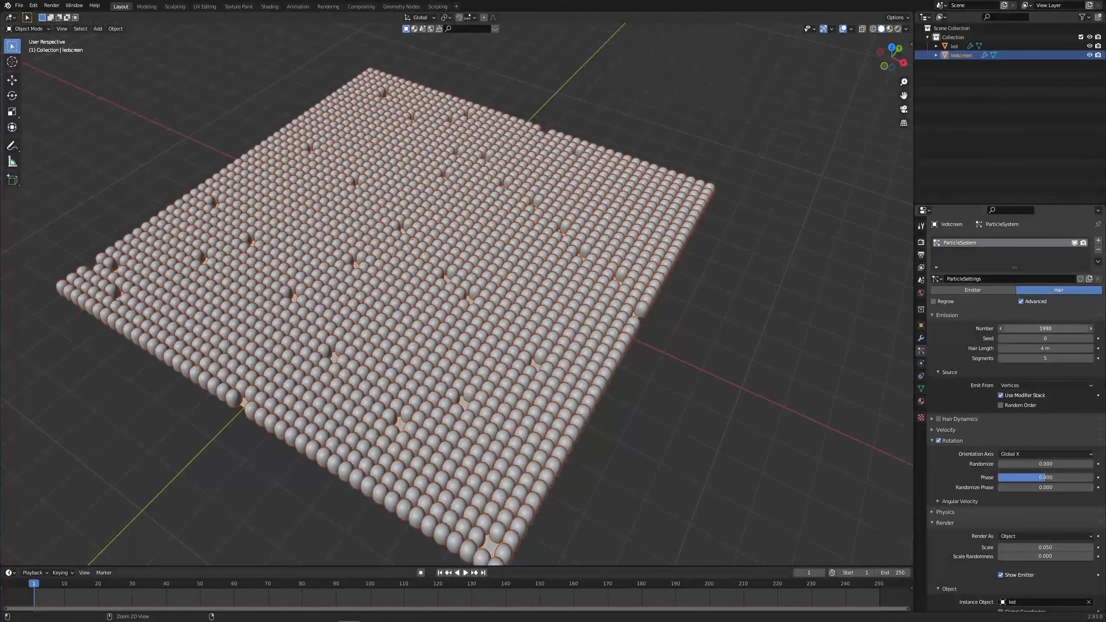
pyautogui.click(1046, 328)
pyautogui.write('2025')
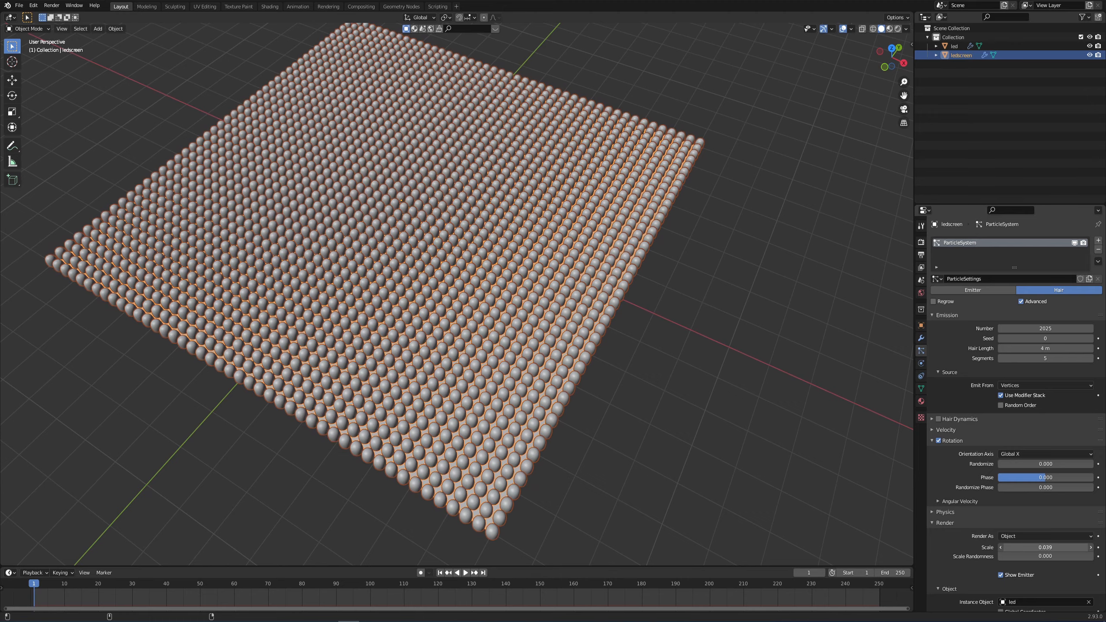
pyautogui.click(1045, 547)
pyautogui.write('0.042')
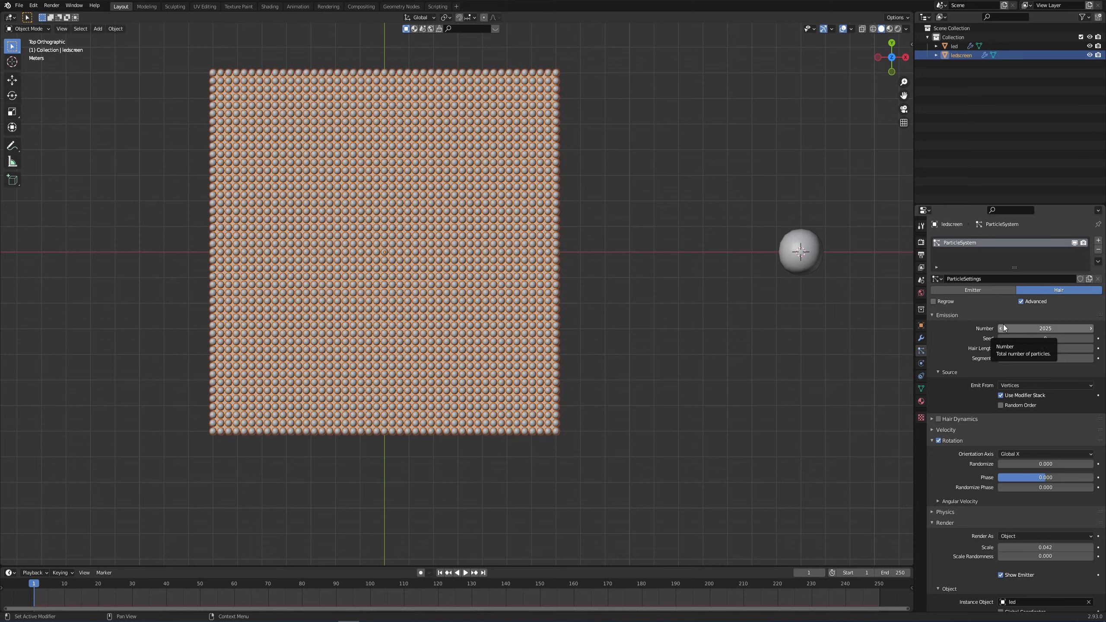
pyautogui.moveTo(971, 519)
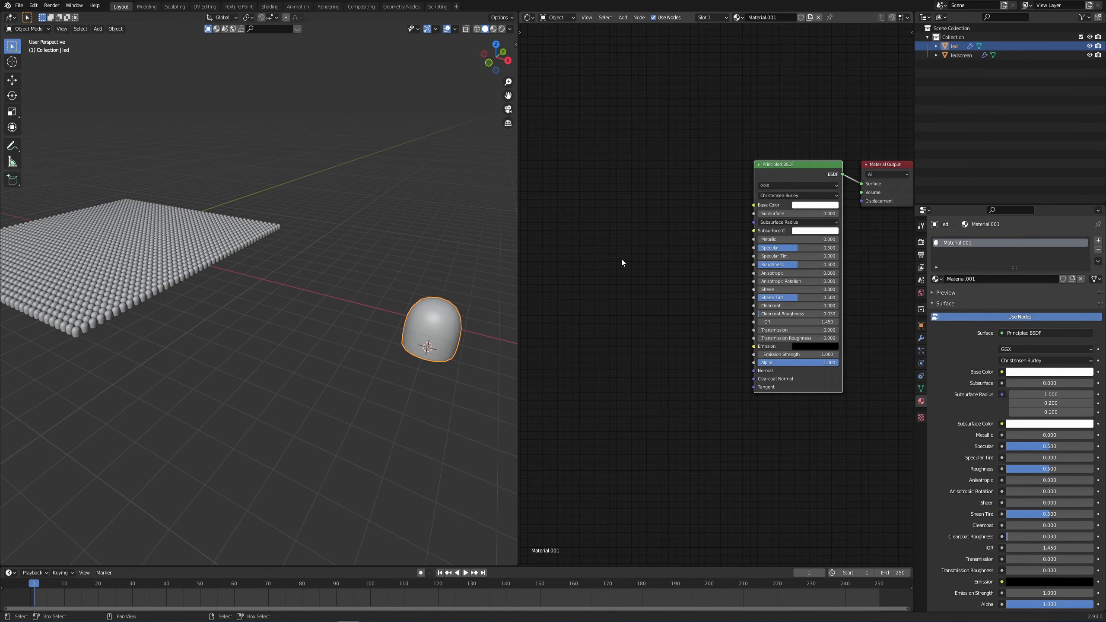
# - Enable the Node Wrangler add-on in Preferences
pyautogui.click(32, 5)
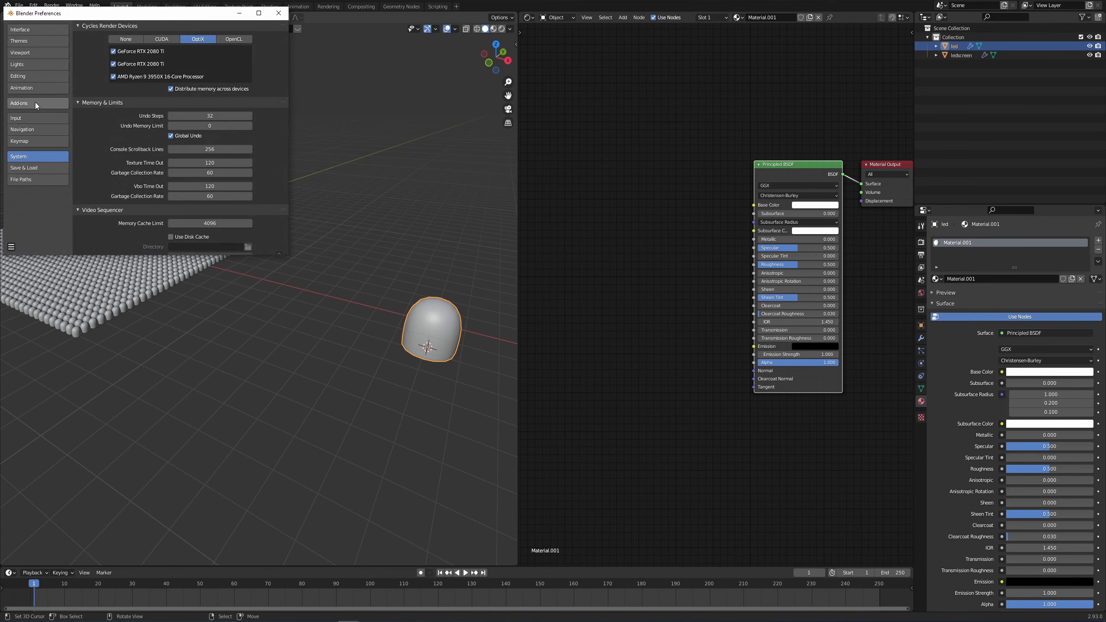
pyautogui.click(19, 103)
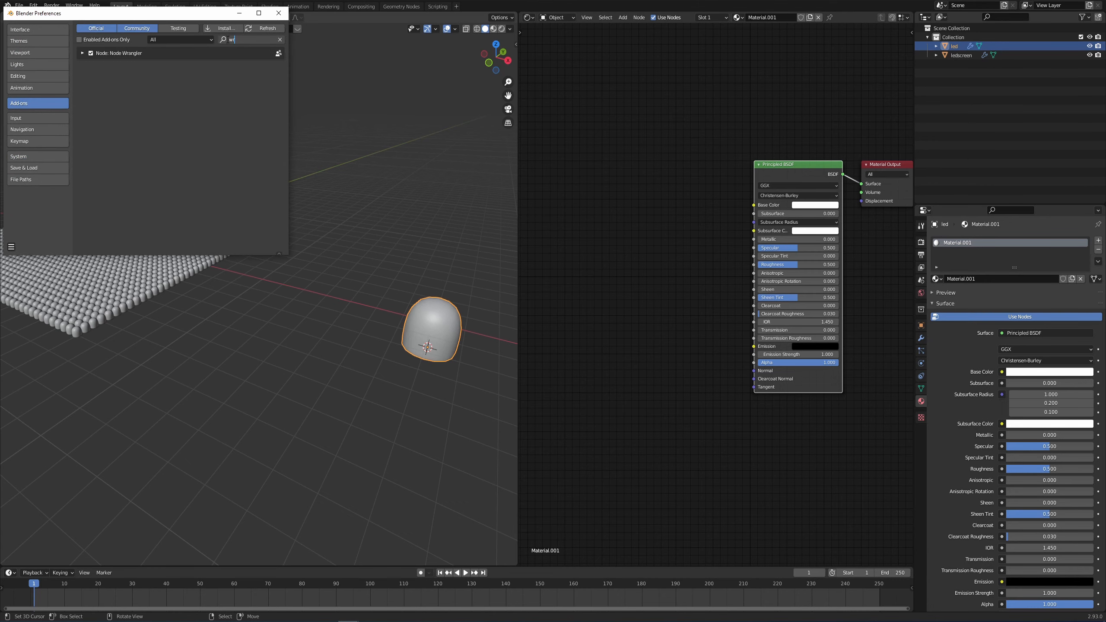
pyautogui.click(278, 13)
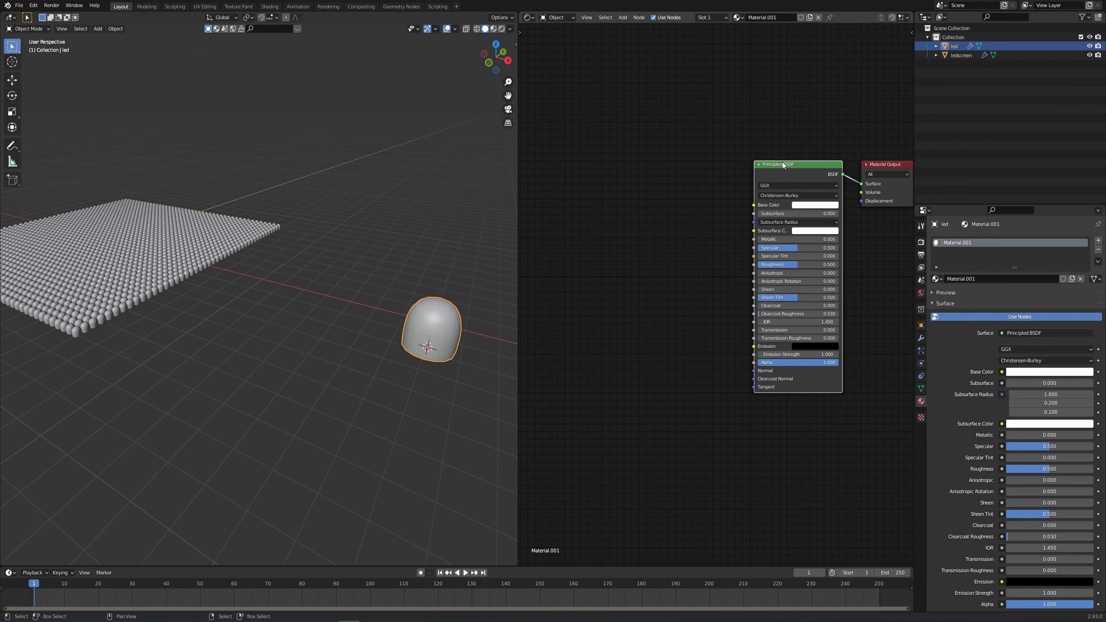
pyautogui.moveTo(662, 136)
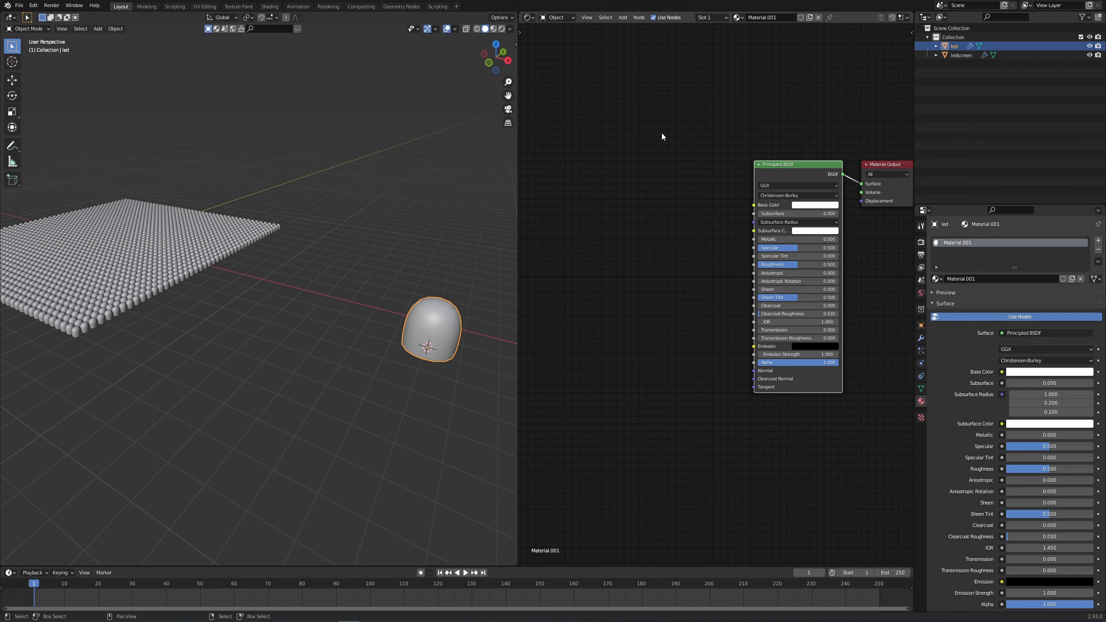
pyautogui.moveTo(793, 153)
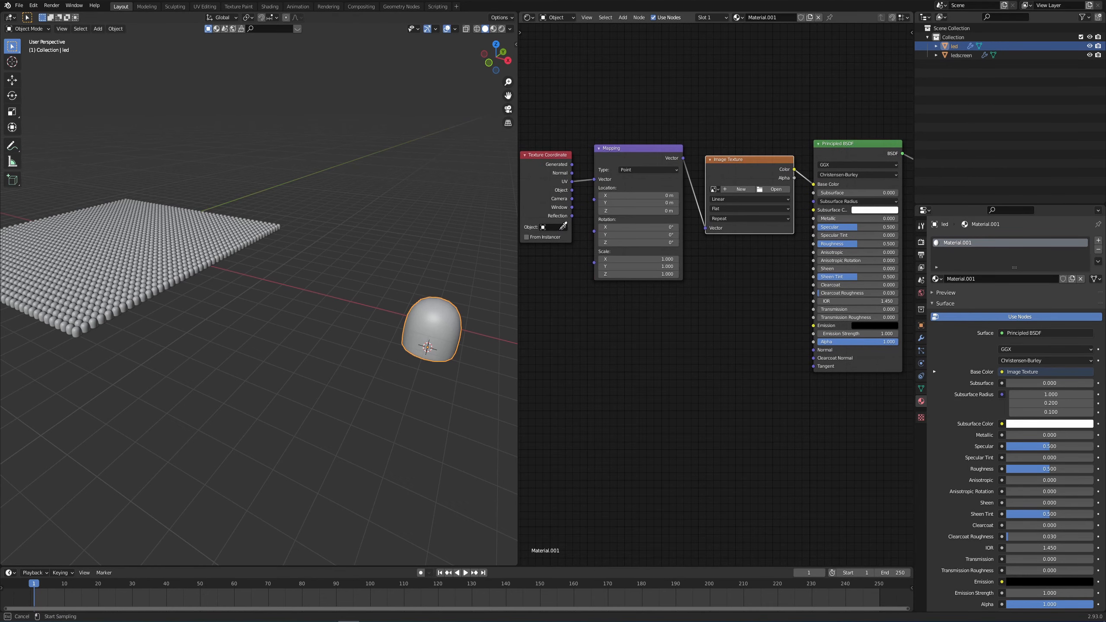
pyautogui.moveTo(454, 304)
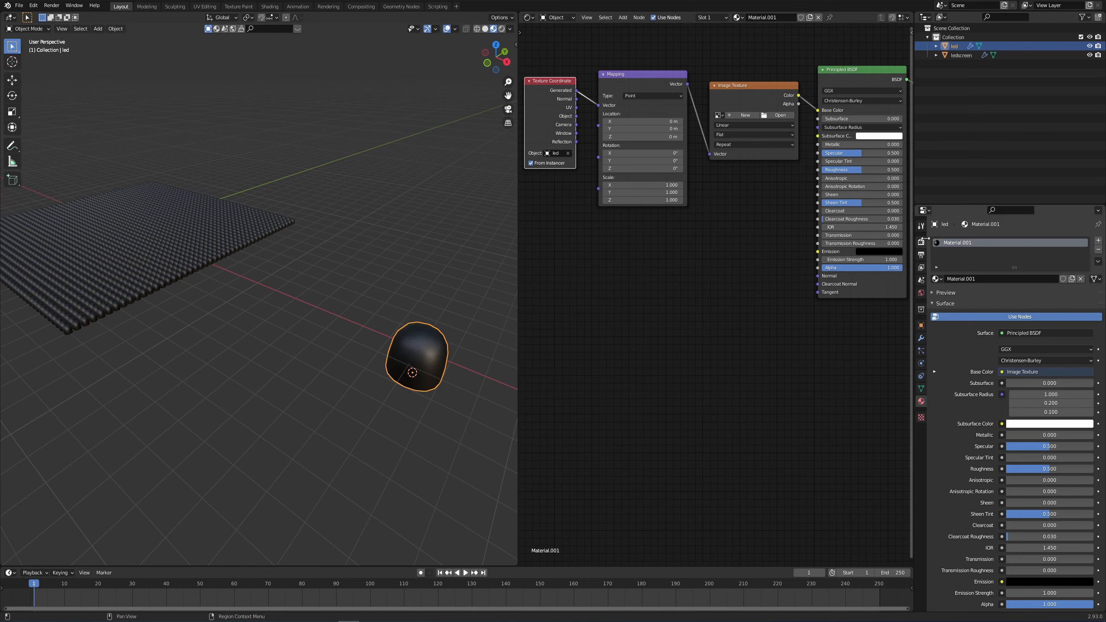
pyautogui.click(921, 241)
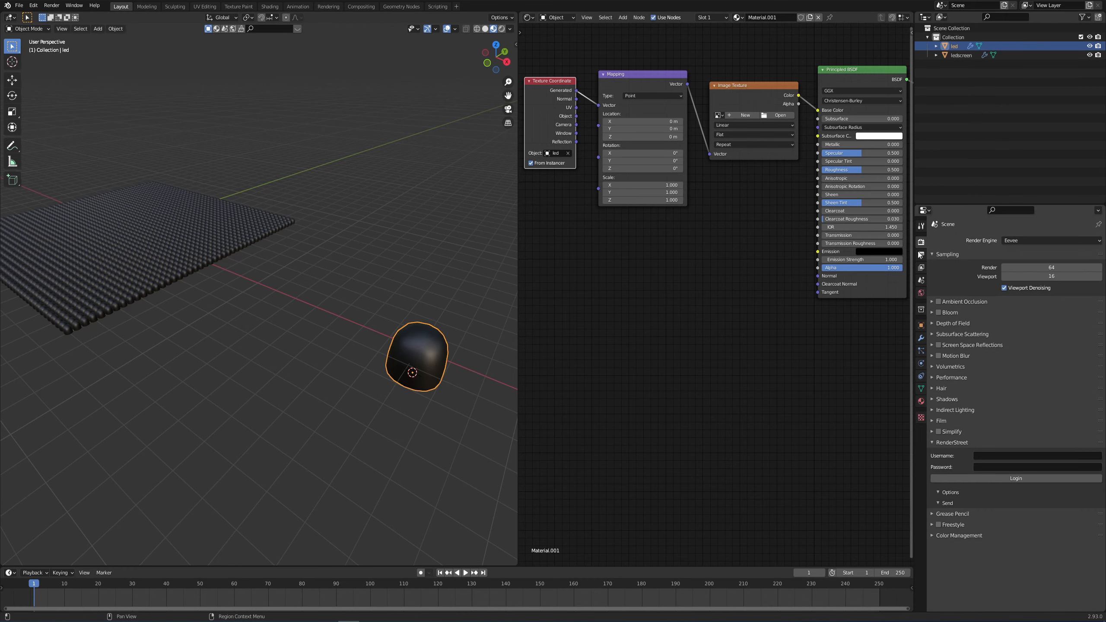
pyautogui.click(1049, 239)
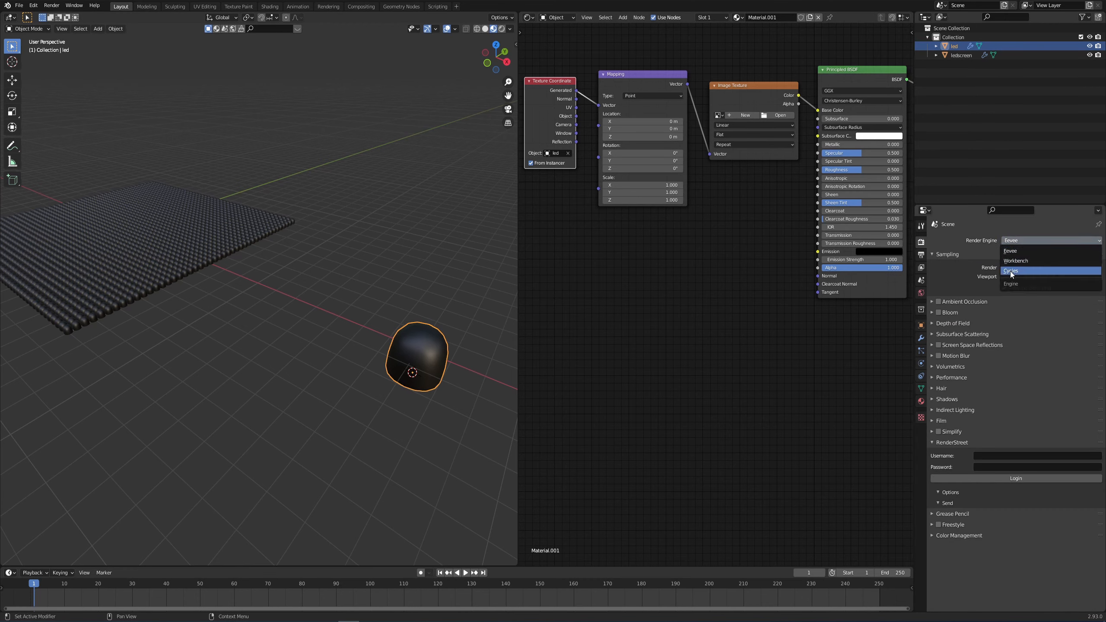
pyautogui.click(1011, 270)
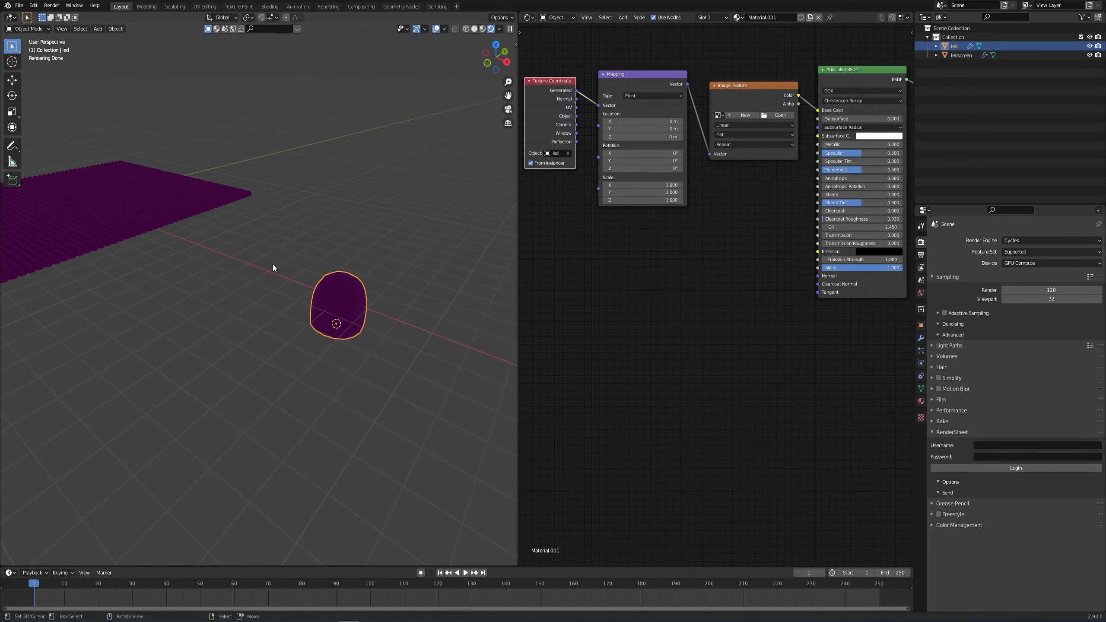
pyautogui.moveTo(328, 288)
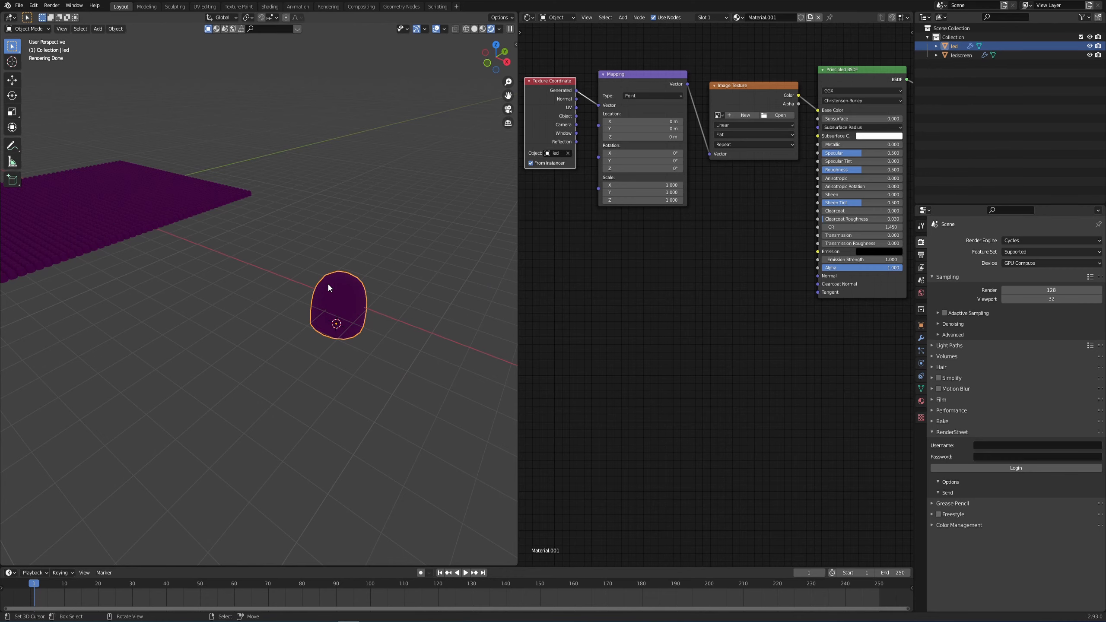
pyautogui.moveTo(391, 258)
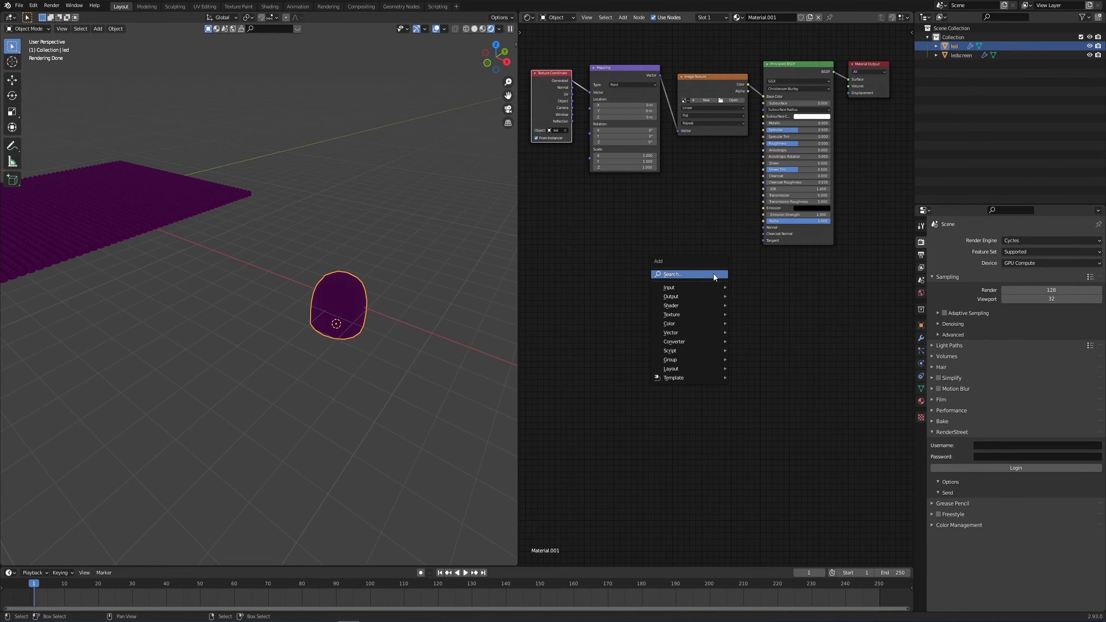
# - Add an Emission shader node beside the LED material's Principled BSDF
pyautogui.write('emi')
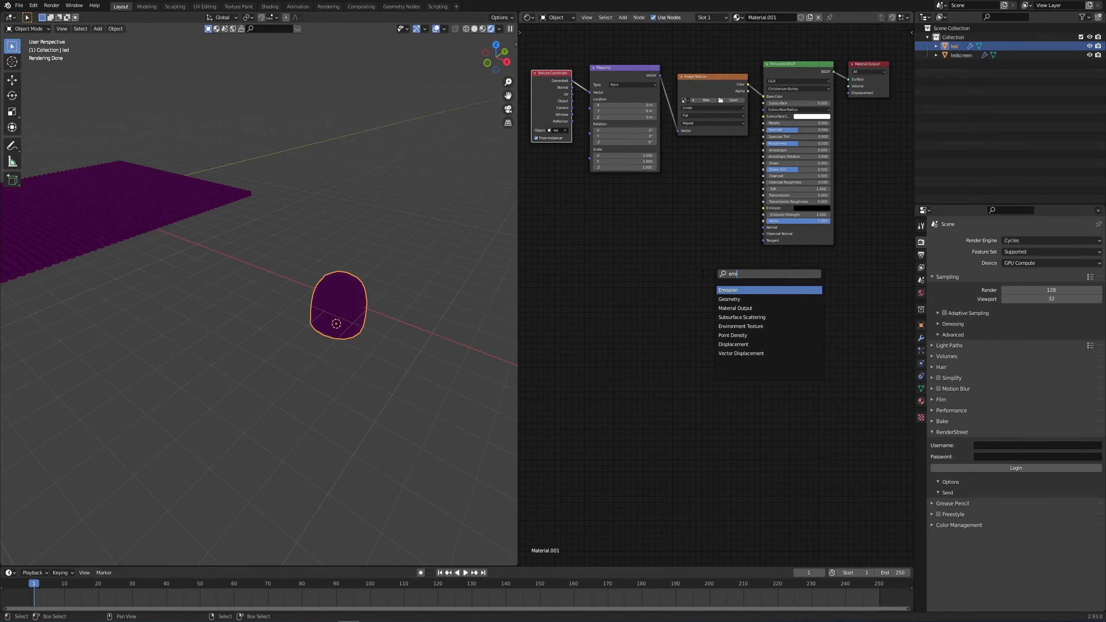
pyautogui.click(728, 290)
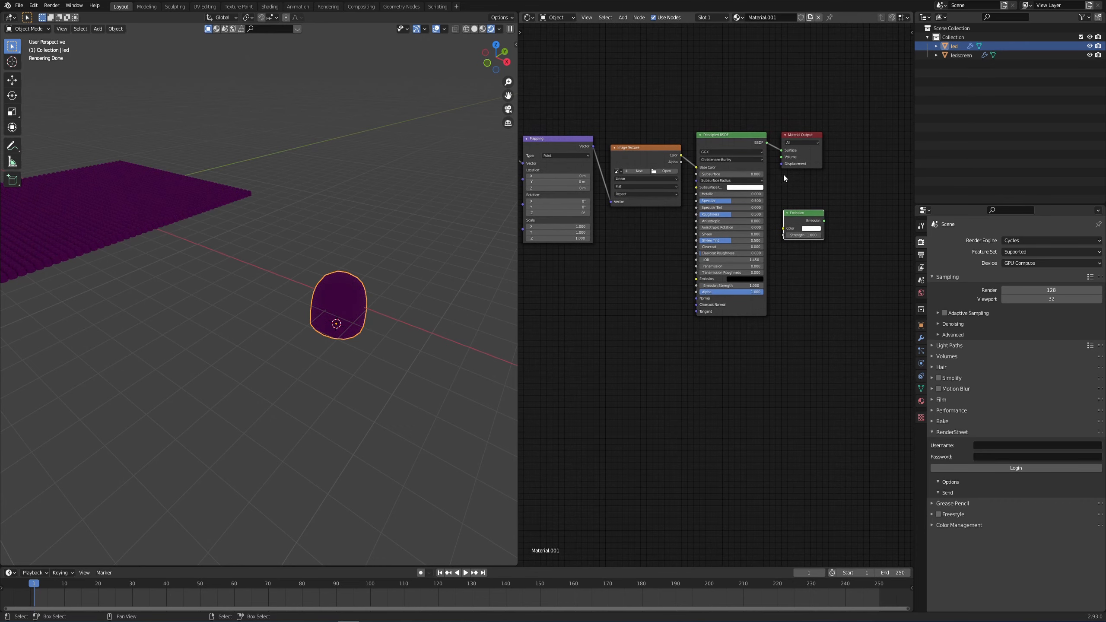
pyautogui.moveTo(800, 134); pyautogui.dragTo(876, 132)
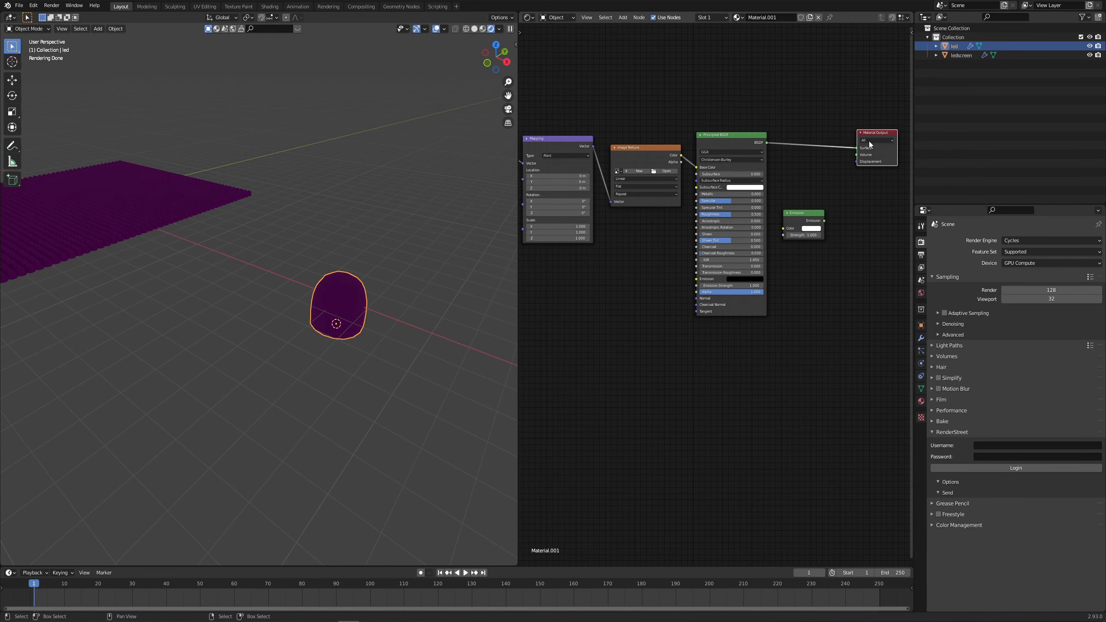
# - Insert a Mix Shader before Material Output, with a Fresnel node driving its Fac
pyautogui.click(863, 148)
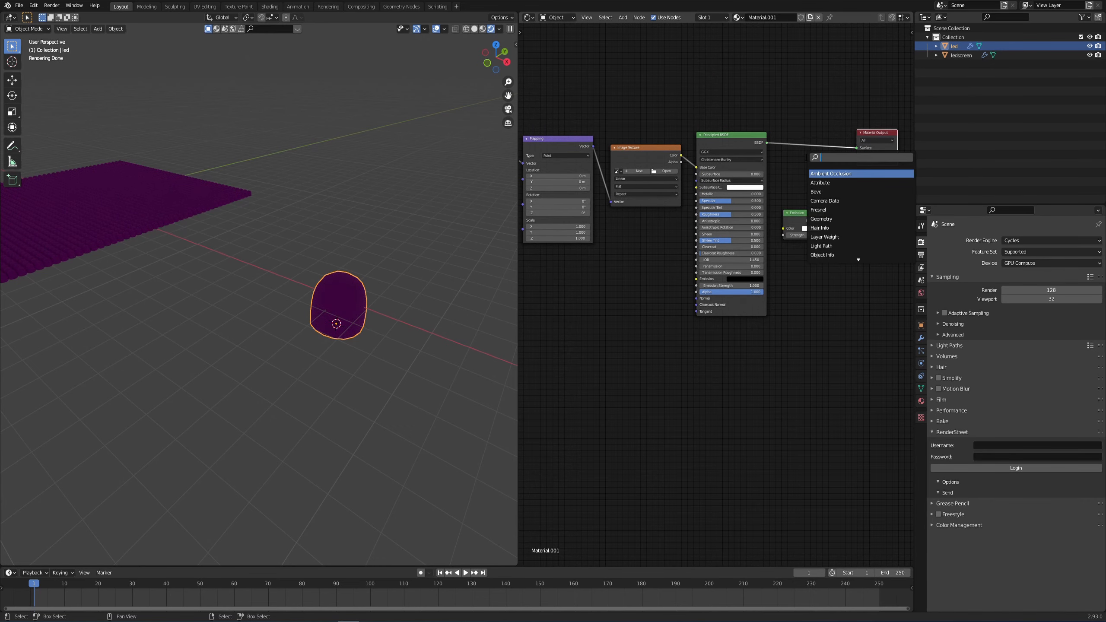
pyautogui.write('mi')
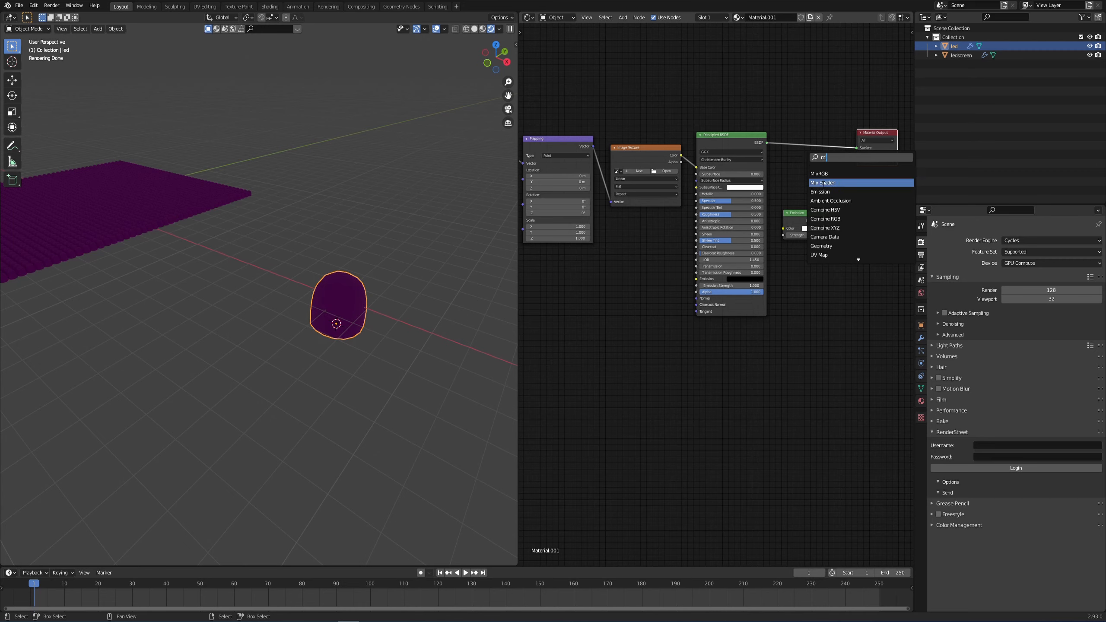
pyautogui.click(822, 182)
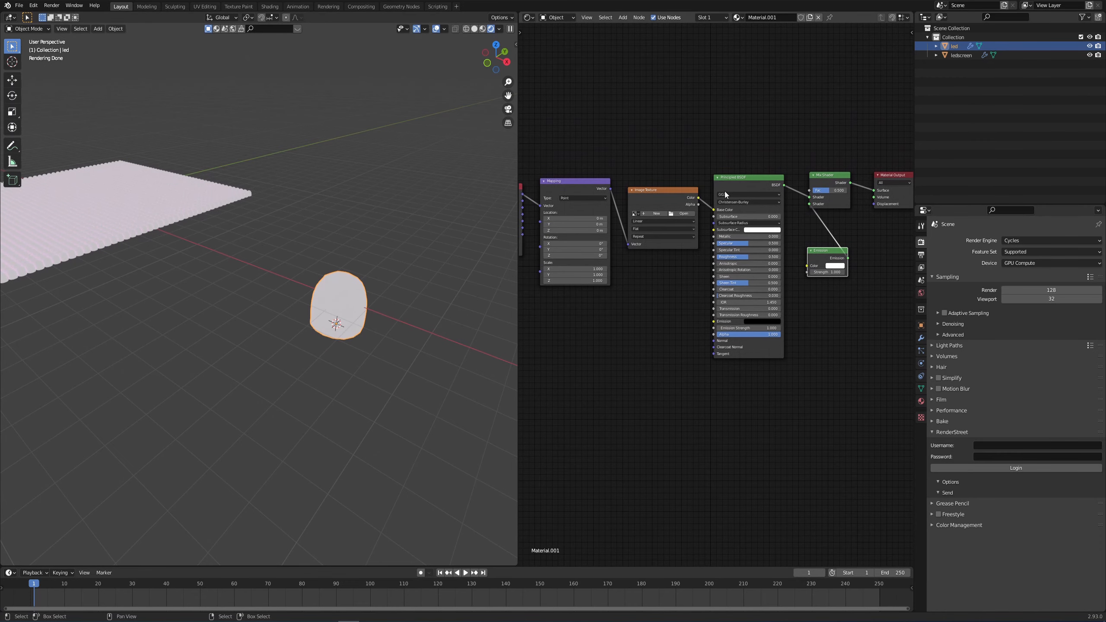
pyautogui.write('fre')
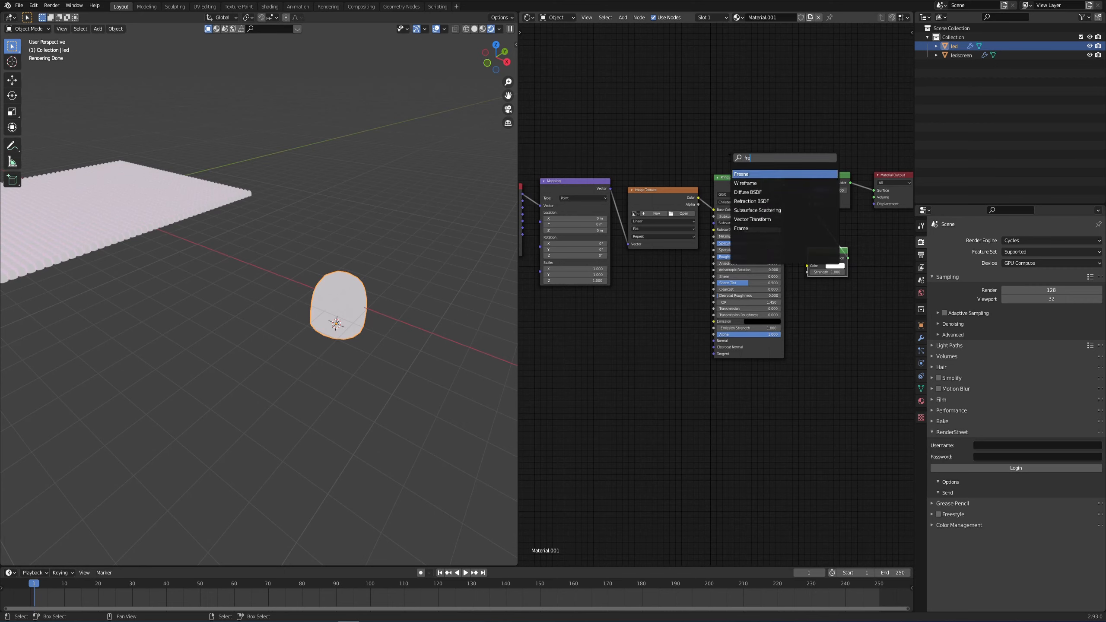
pyautogui.click(741, 174)
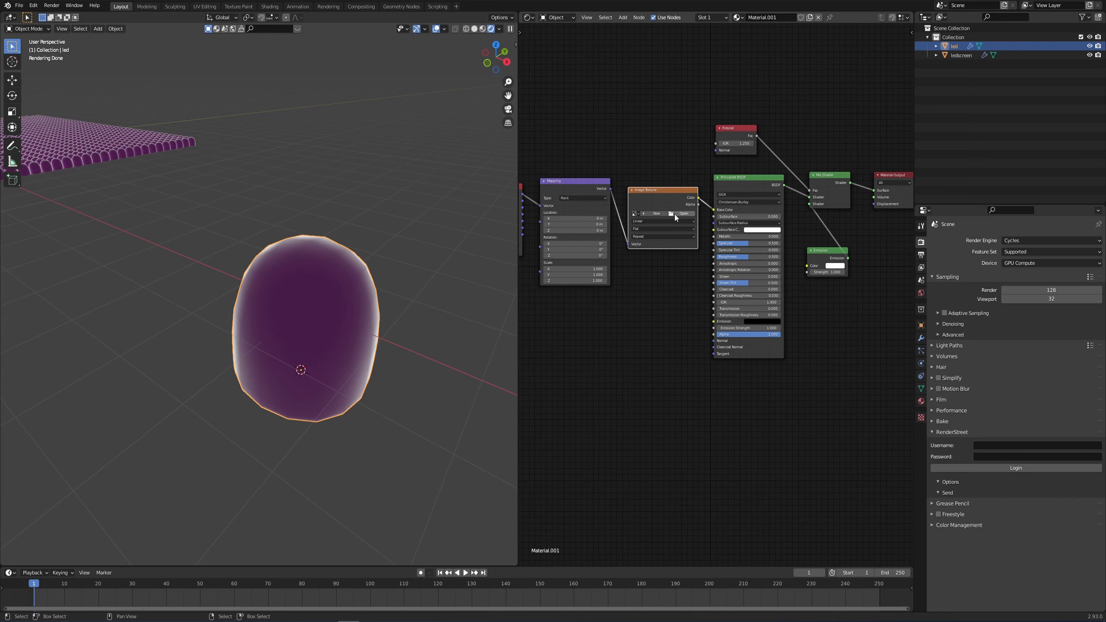
pyautogui.moveTo(682, 213)
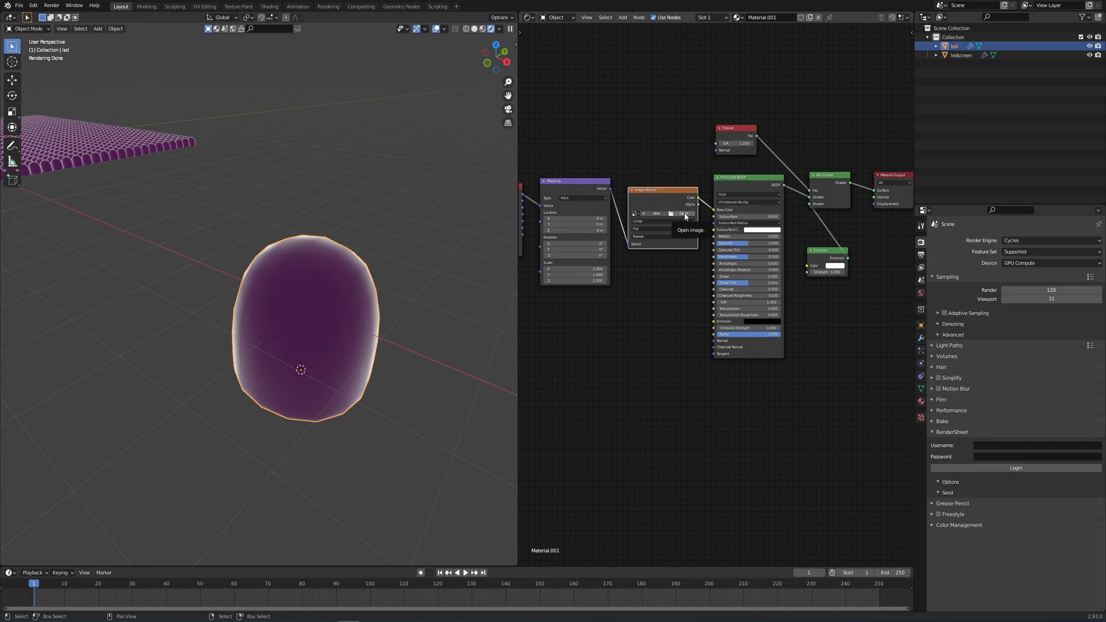
pyautogui.moveTo(685, 216)
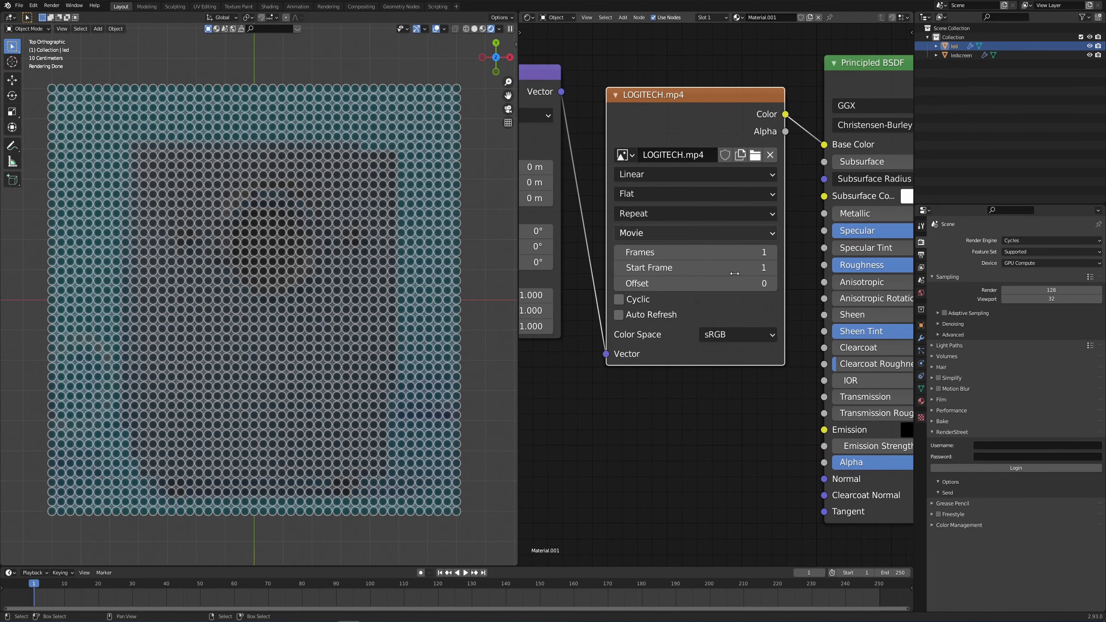
pyautogui.moveTo(621, 299)
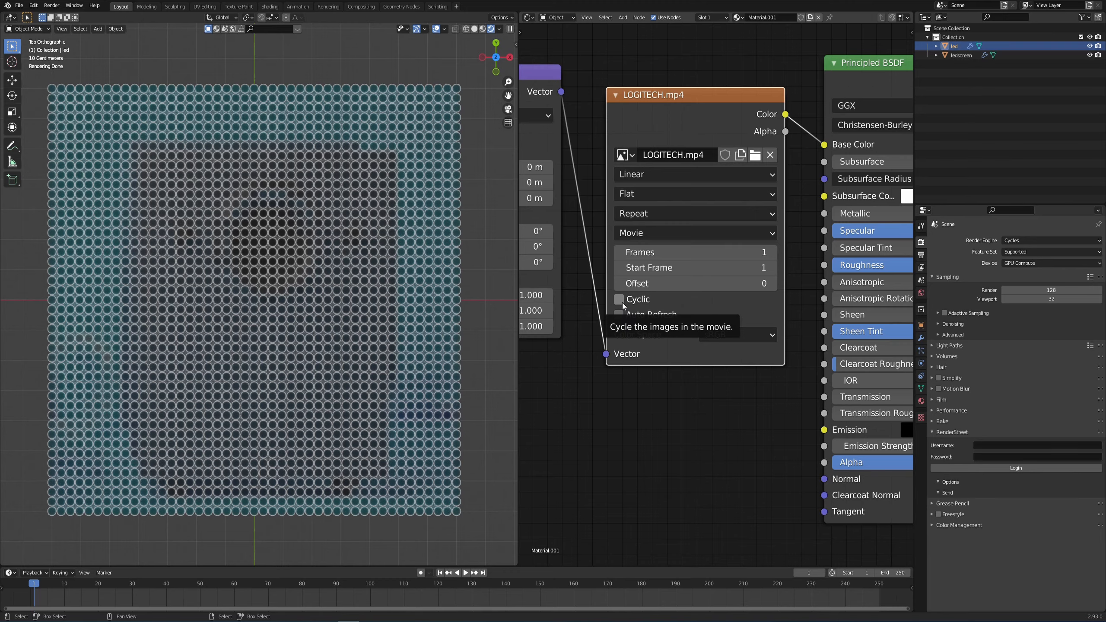
# - Make the LOGITECH.mp4 texture Cyclic with Auto Refresh, then jump to a later frame
pyautogui.click(618, 299)
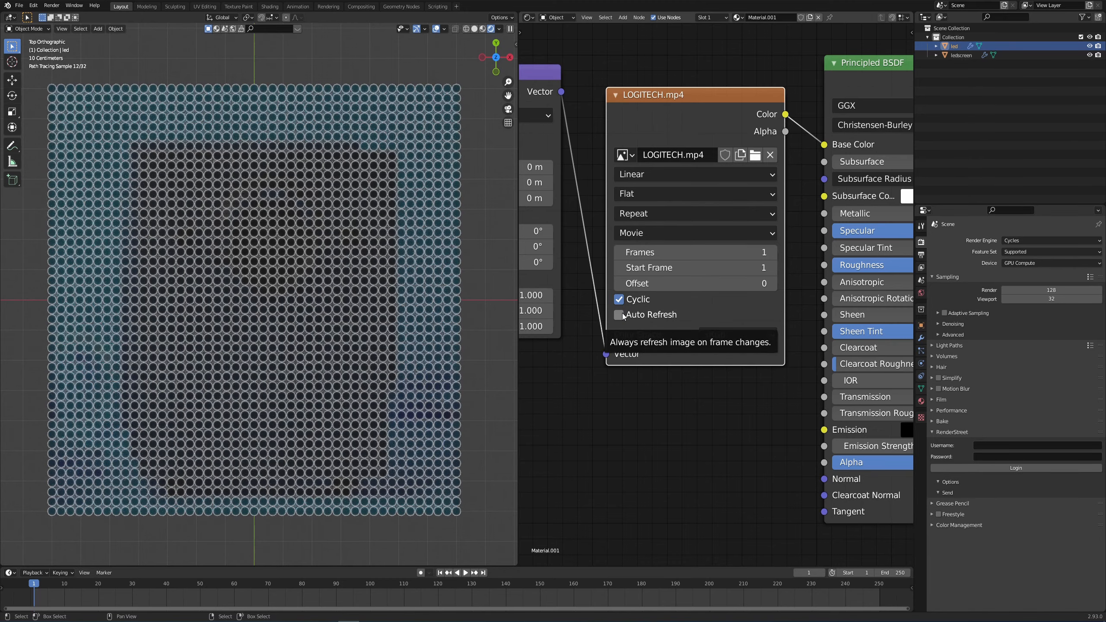
pyautogui.click(618, 315)
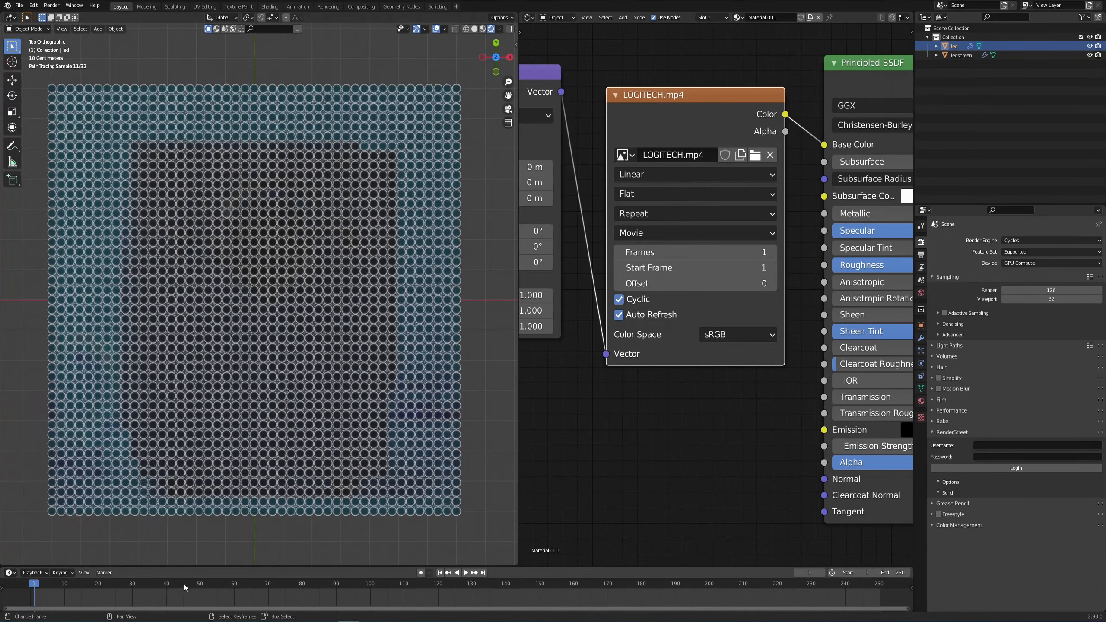
pyautogui.click(199, 583)
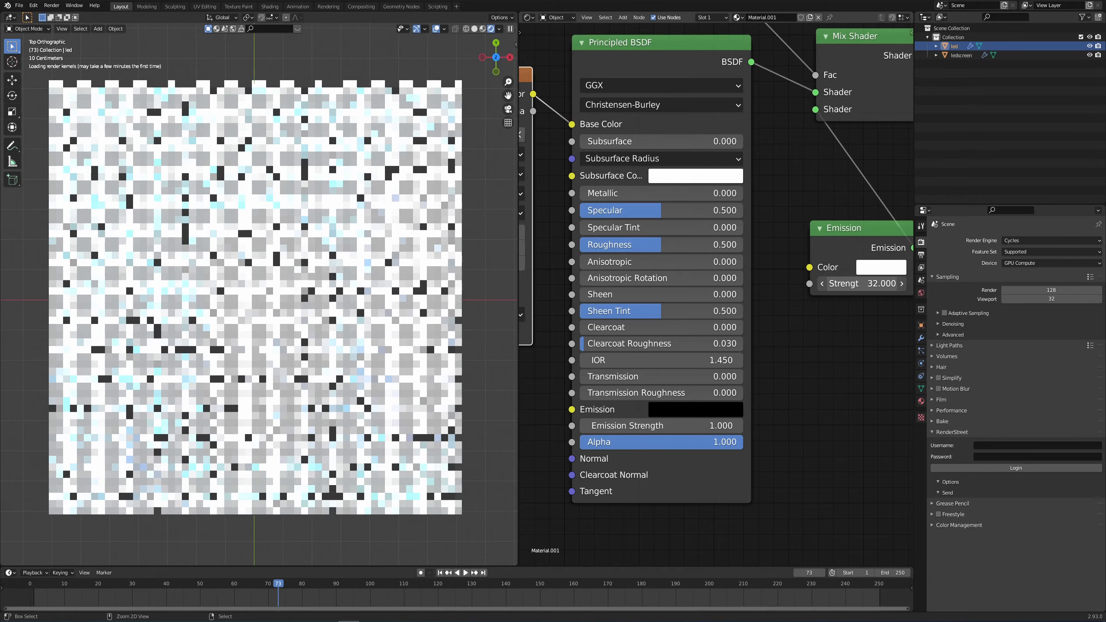
# - Set LED emission strength near 30, specular 0.85 and Fresnel IOR 1.12, then select the screen plane
pyautogui.moveTo(882, 283); pyautogui.dragTo(853, 283)
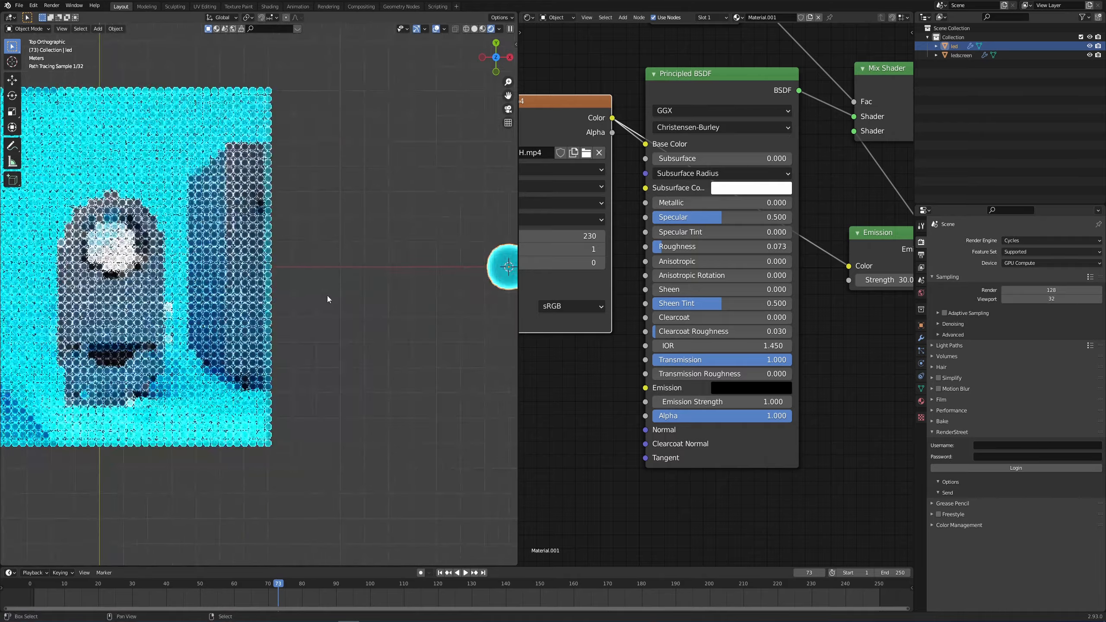
pyautogui.moveTo(328, 298); pyautogui.dragTo(394, 301)
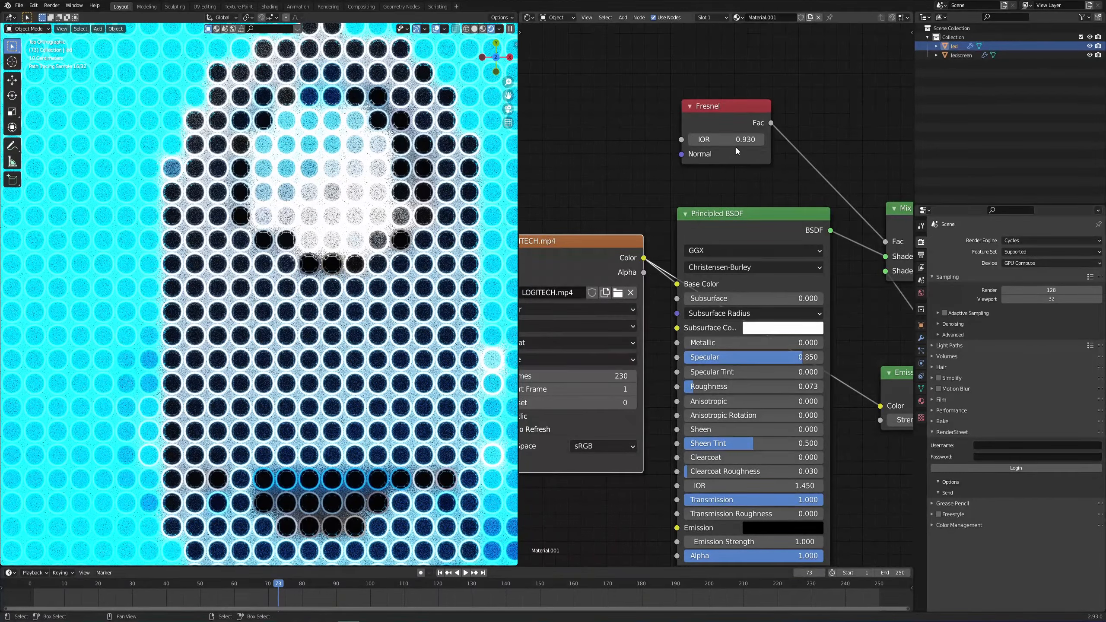
pyautogui.moveTo(724, 139); pyautogui.dragTo(748, 139)
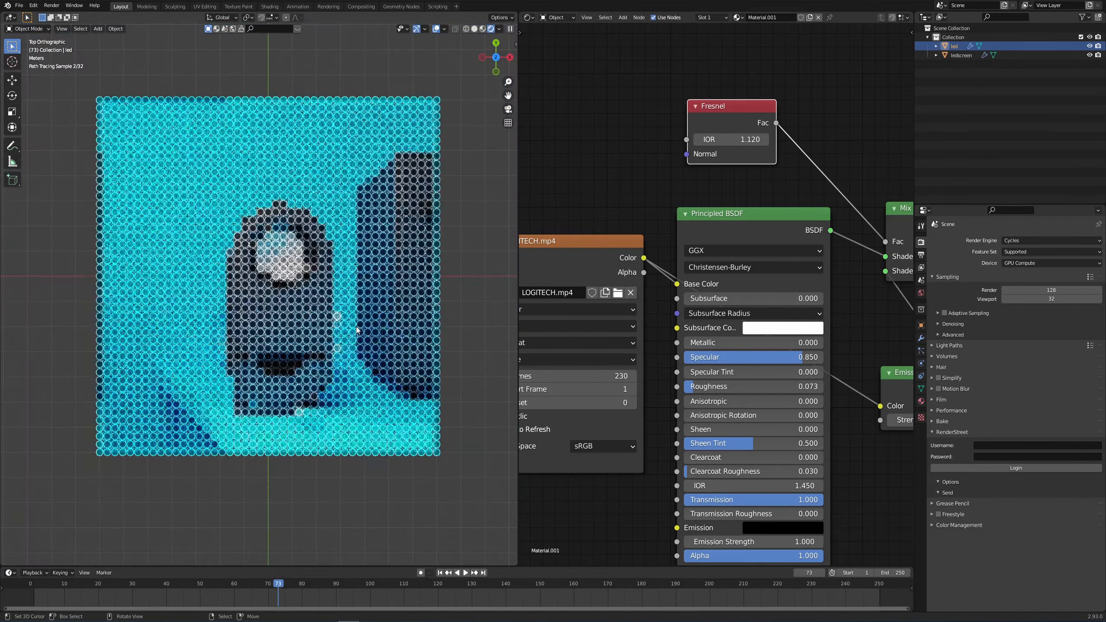
pyautogui.click(961, 55)
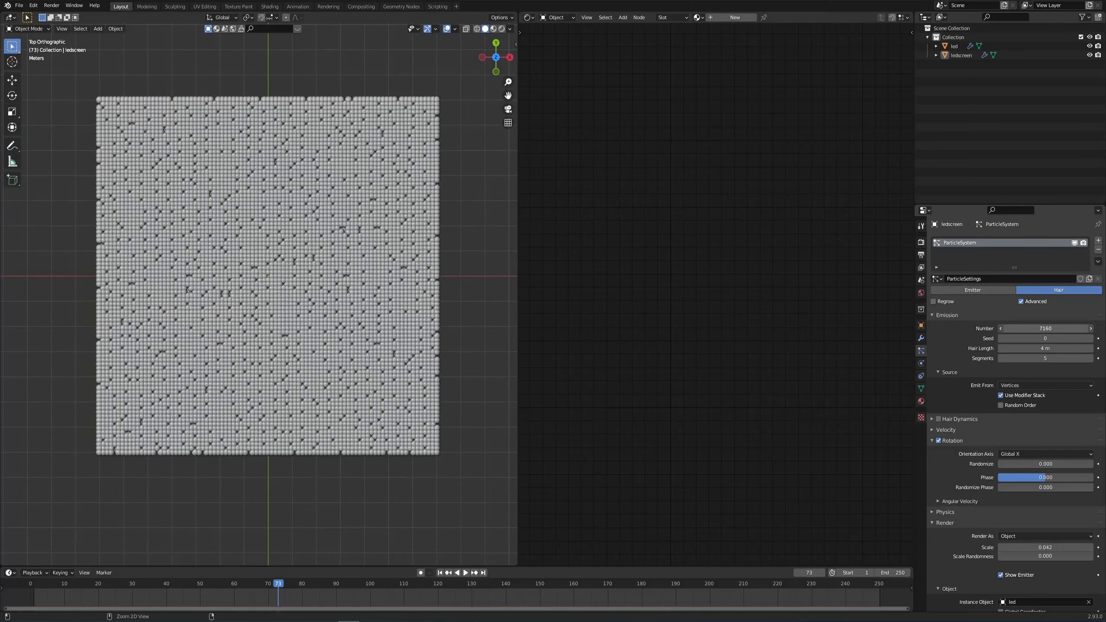
# - Set the ledscreen particles to 7921 at render scale 0.023 and scrub the rendered timeline
pyautogui.click(1046, 328)
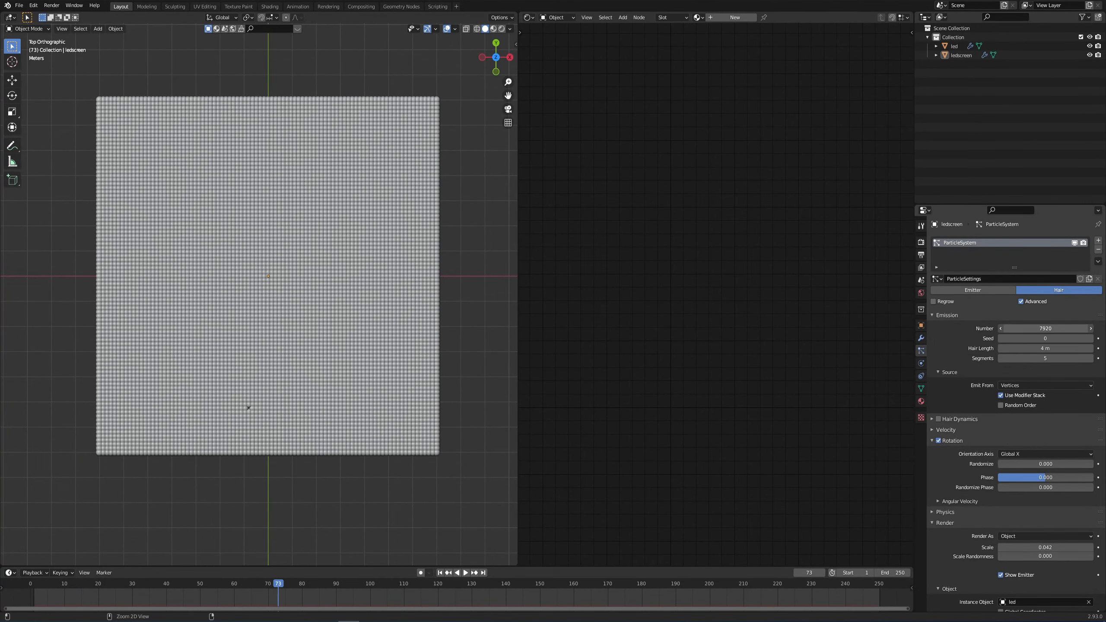
pyautogui.click(1091, 327)
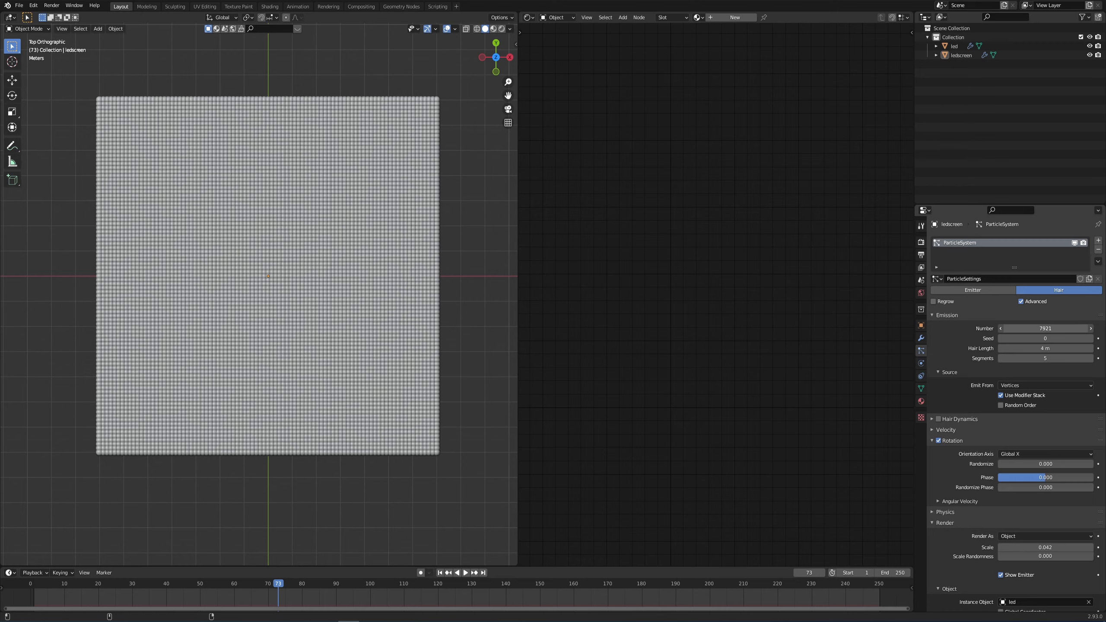
pyautogui.scroll(-3)
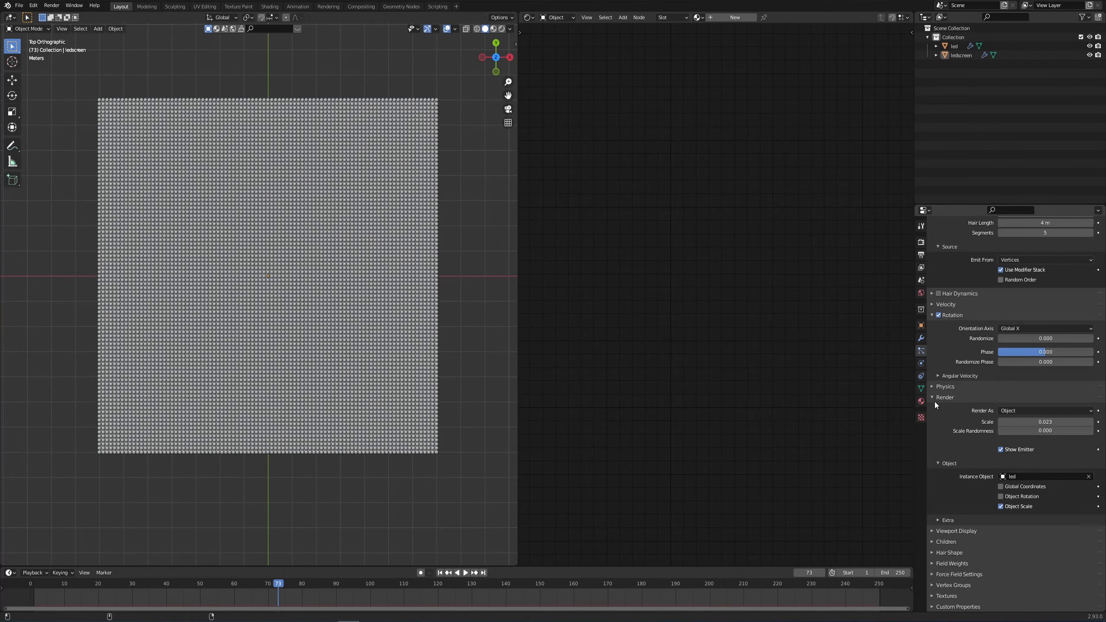
pyautogui.click(492, 29)
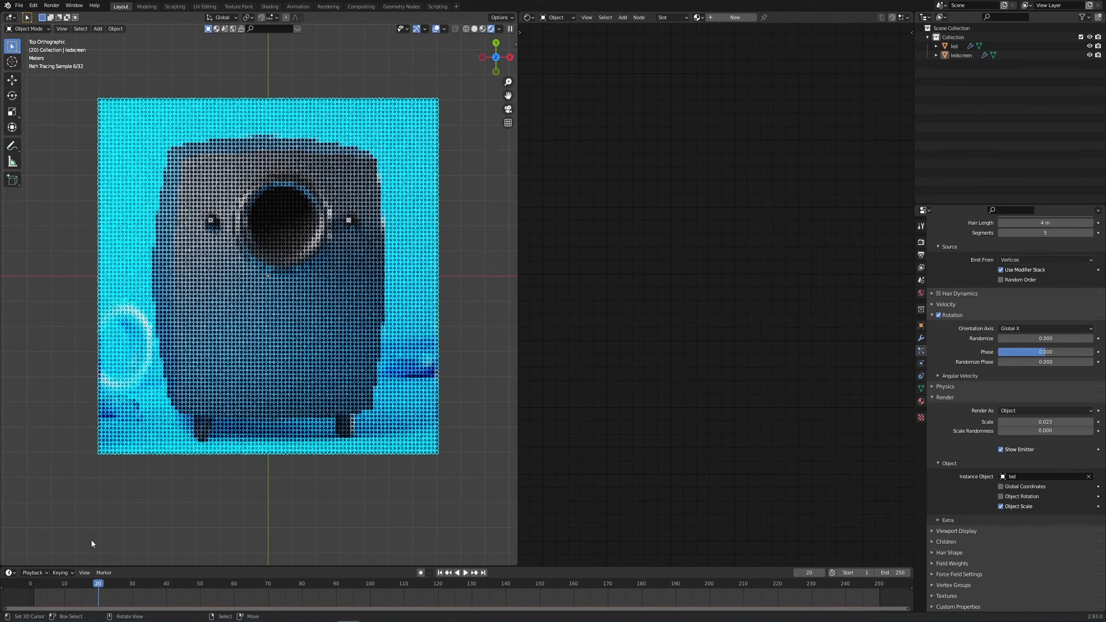
pyautogui.click(163, 583)
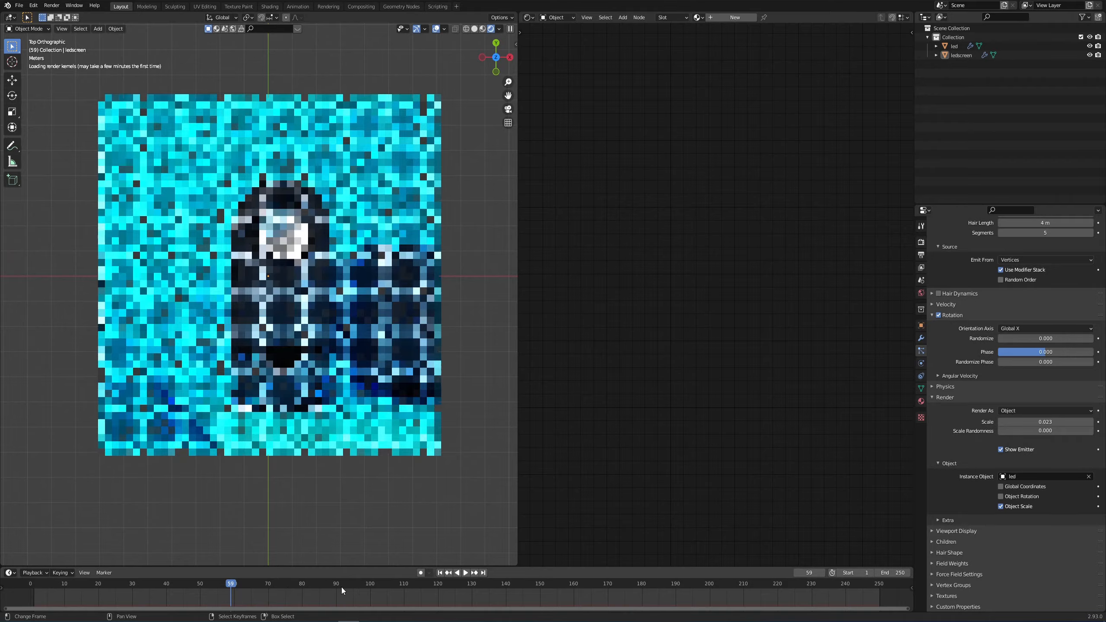
pyautogui.click(401, 583)
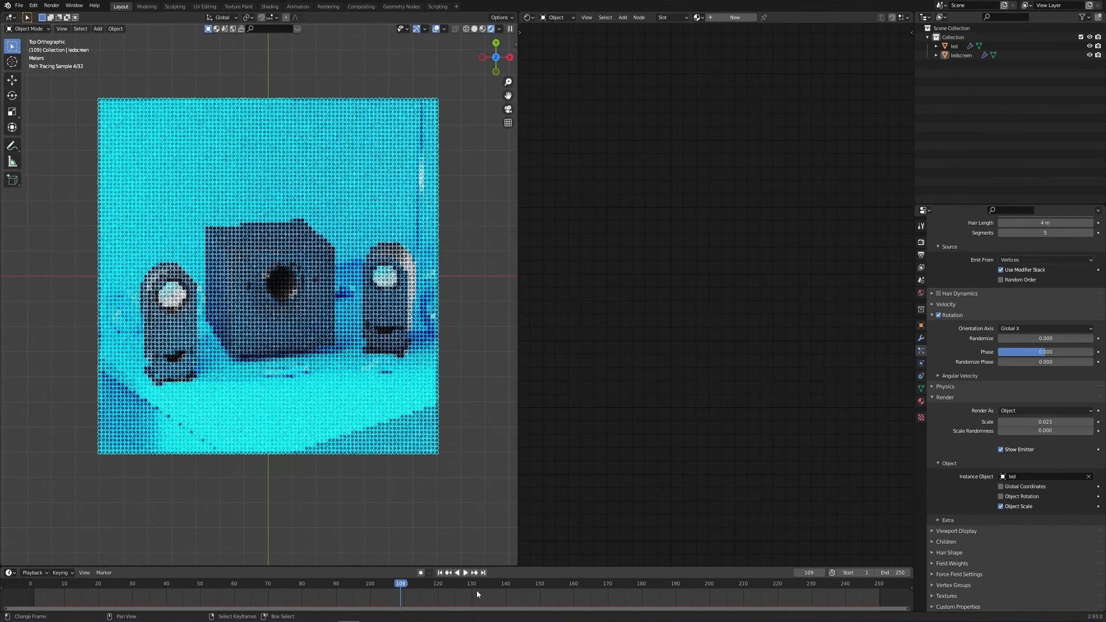